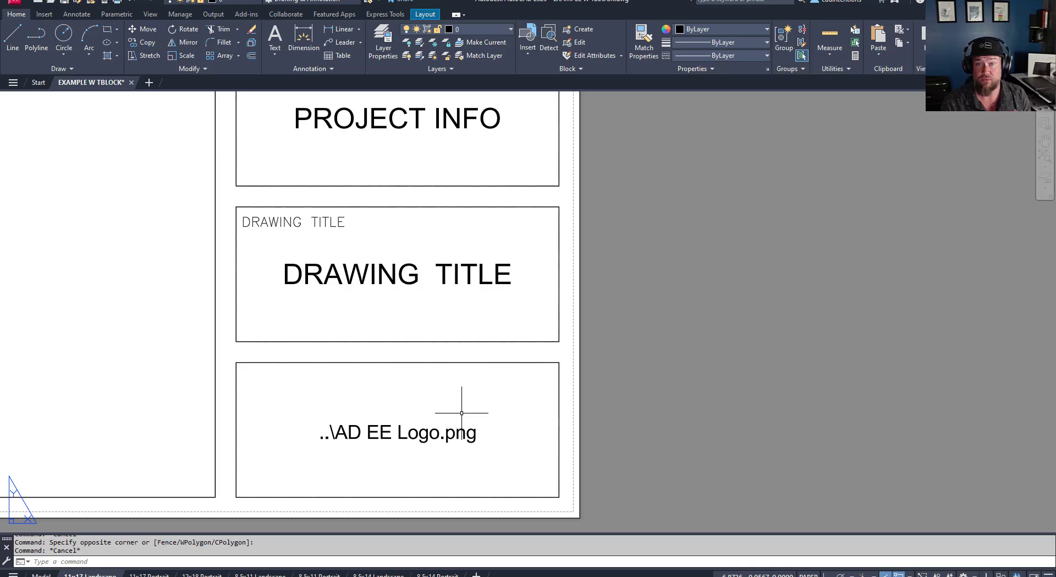
mouse_move(481, 354)
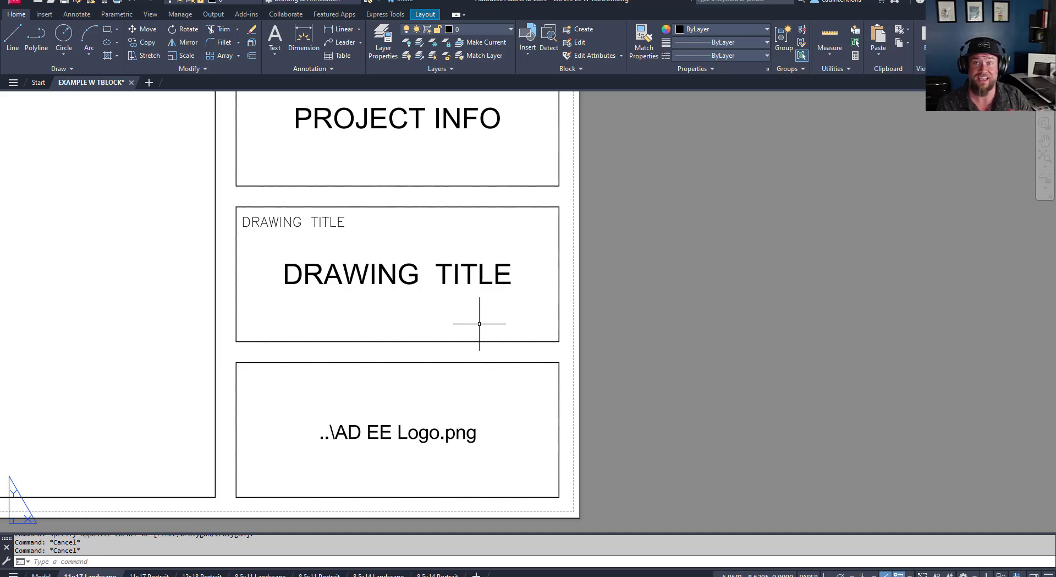
mouse_move(465, 356)
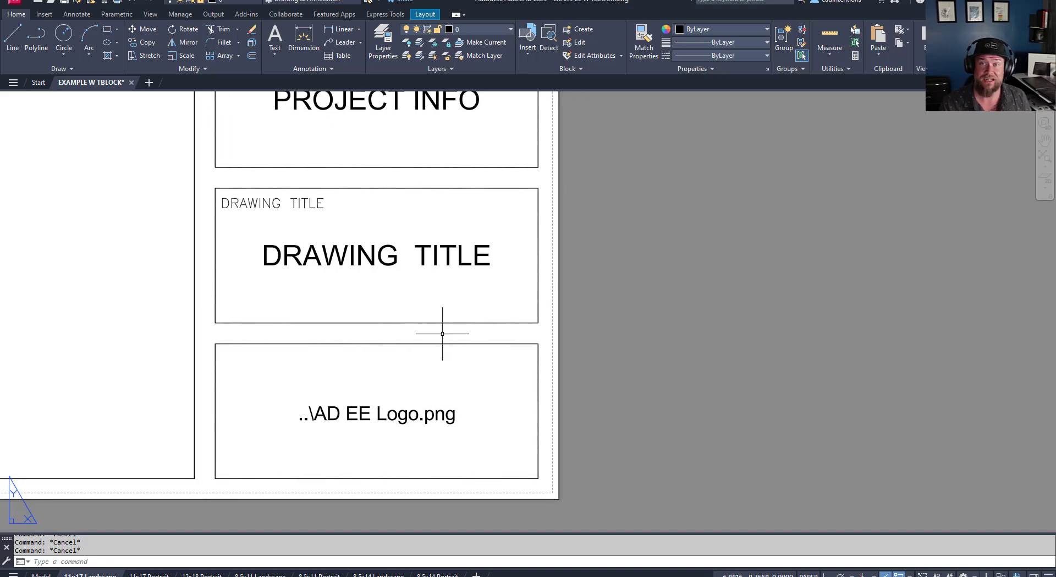
mouse_move(439, 331)
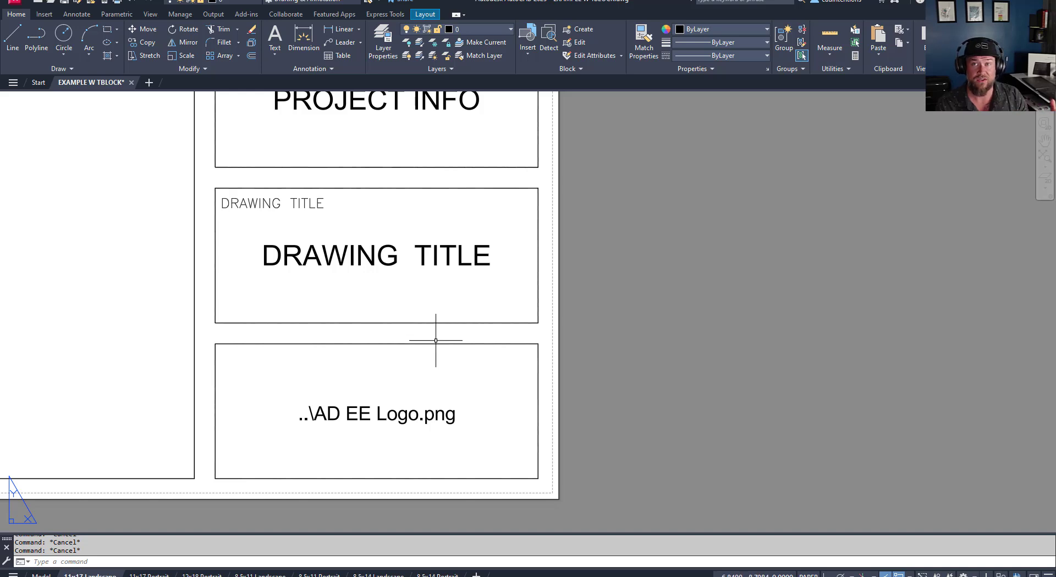
mouse_move(422, 362)
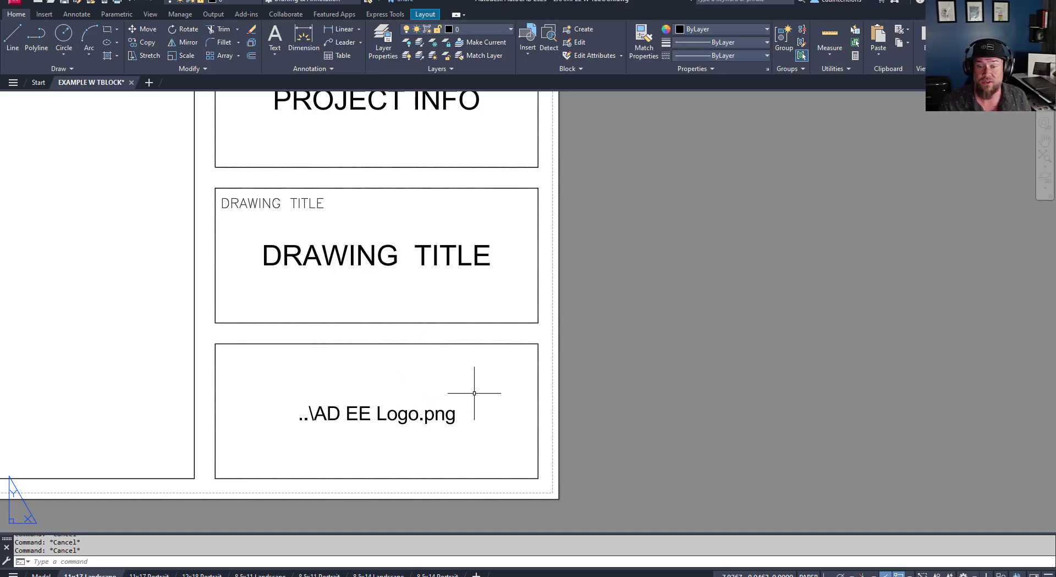
mouse_move(518, 416)
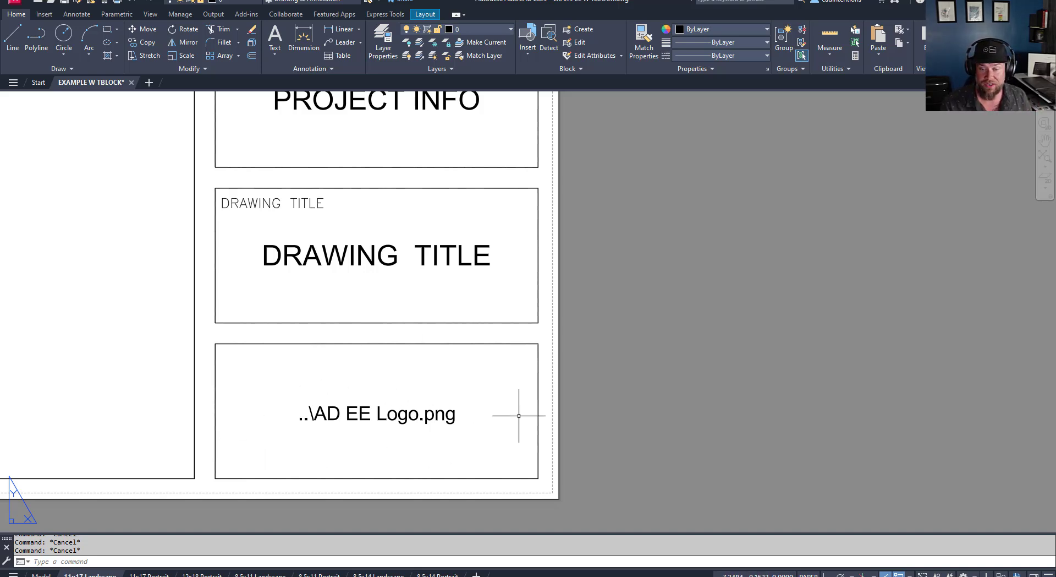
Delete the broken logo image from the title block's bottom panel.
click(377, 413)
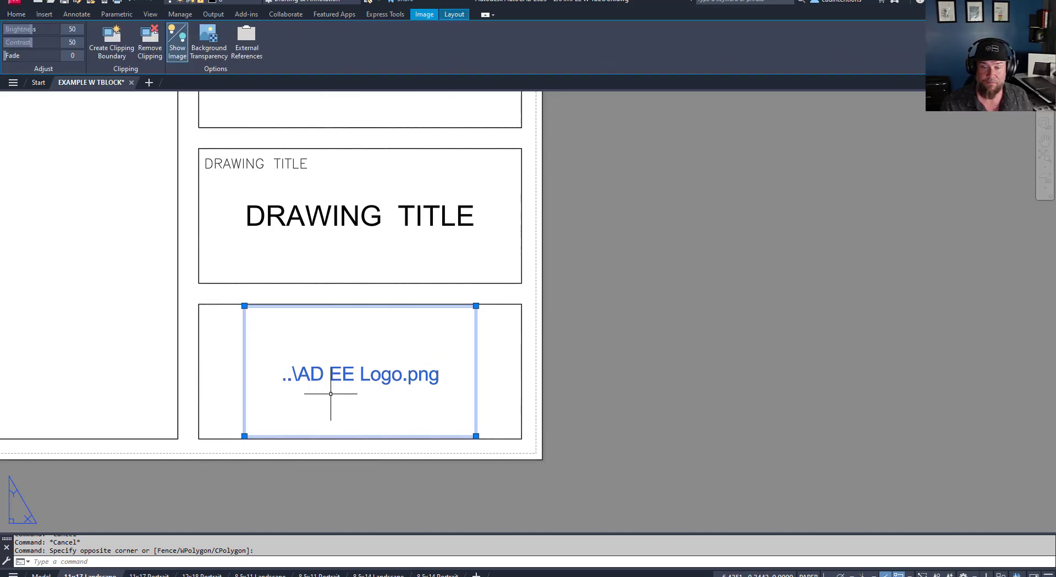
mouse_move(374, 386)
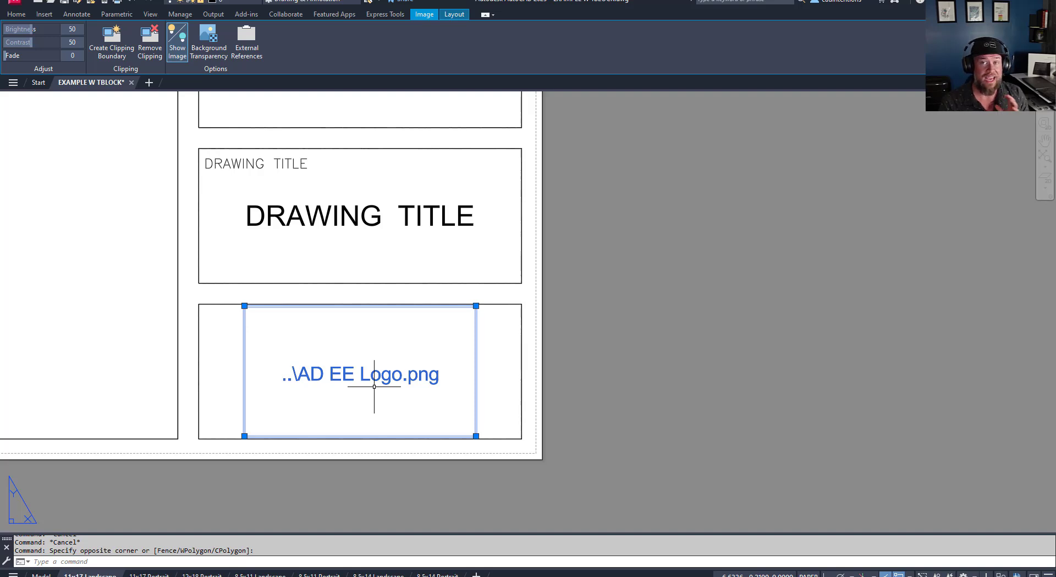
mouse_move(370, 387)
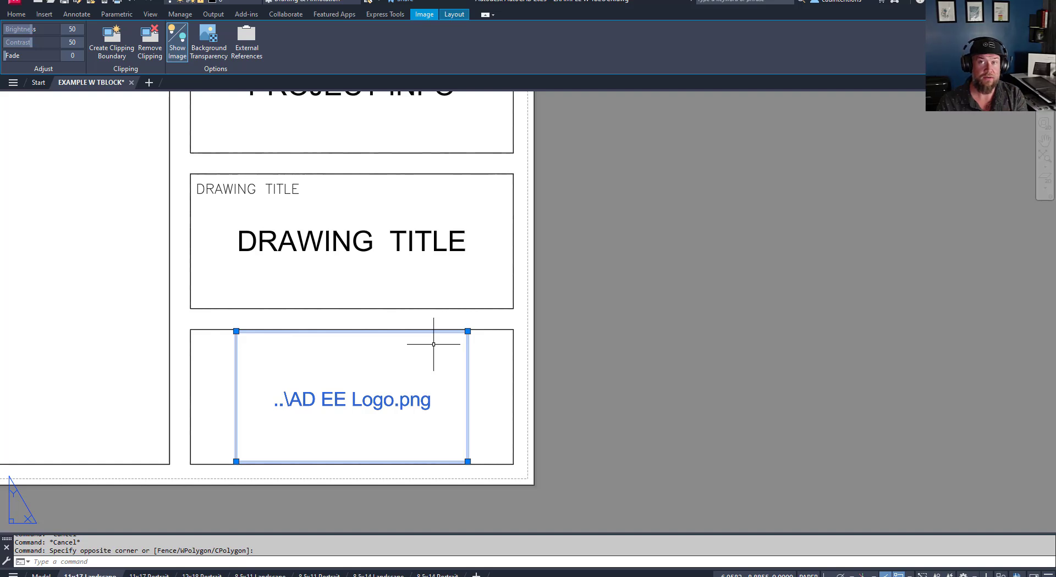
mouse_move(423, 305)
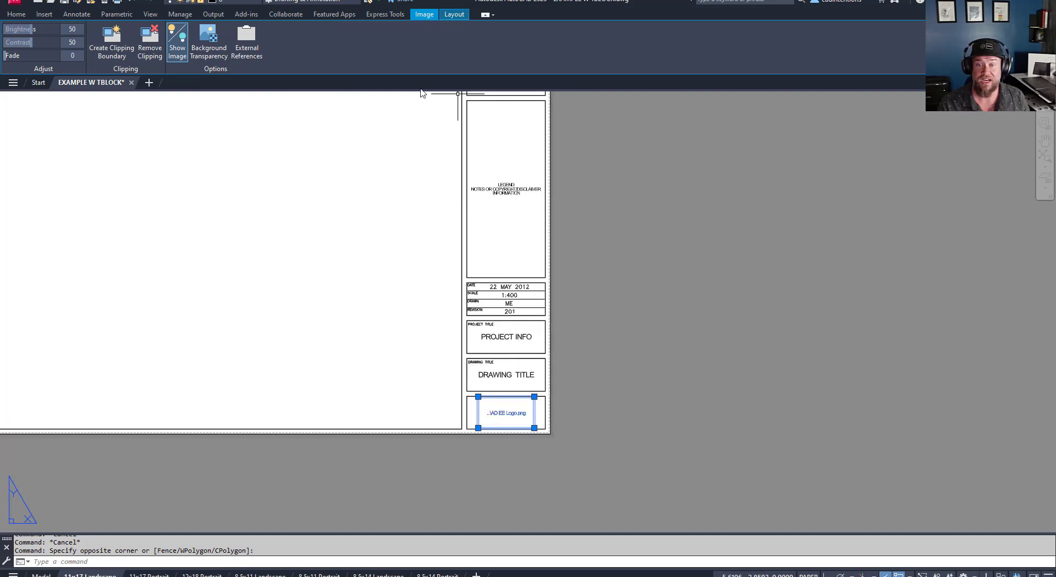
mouse_move(458, 320)
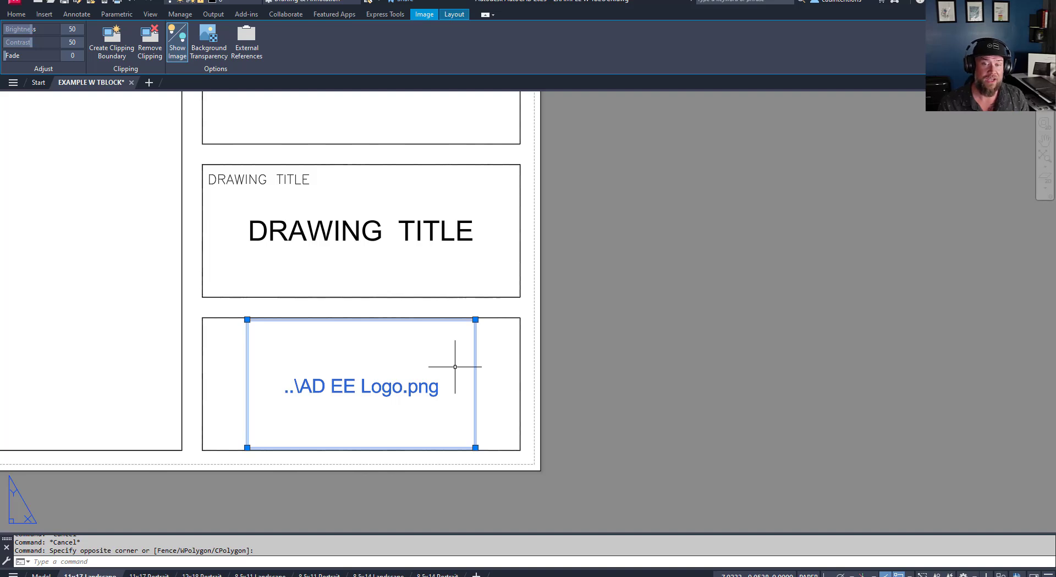
key(Delete)
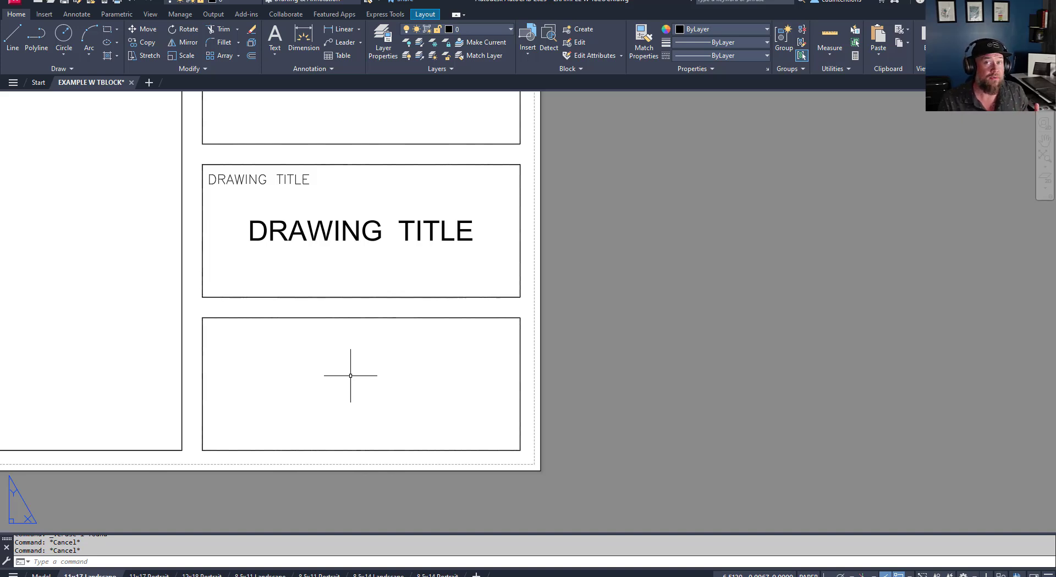
mouse_move(155, 337)
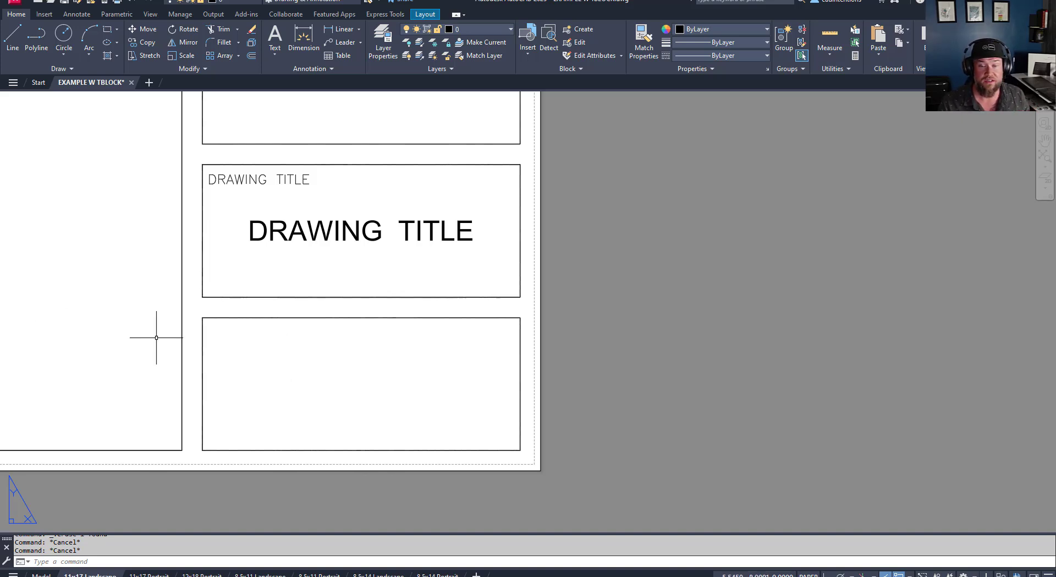
Start INSERTOBJ and set the Insert Object dialog to Create from File.
text(INS)
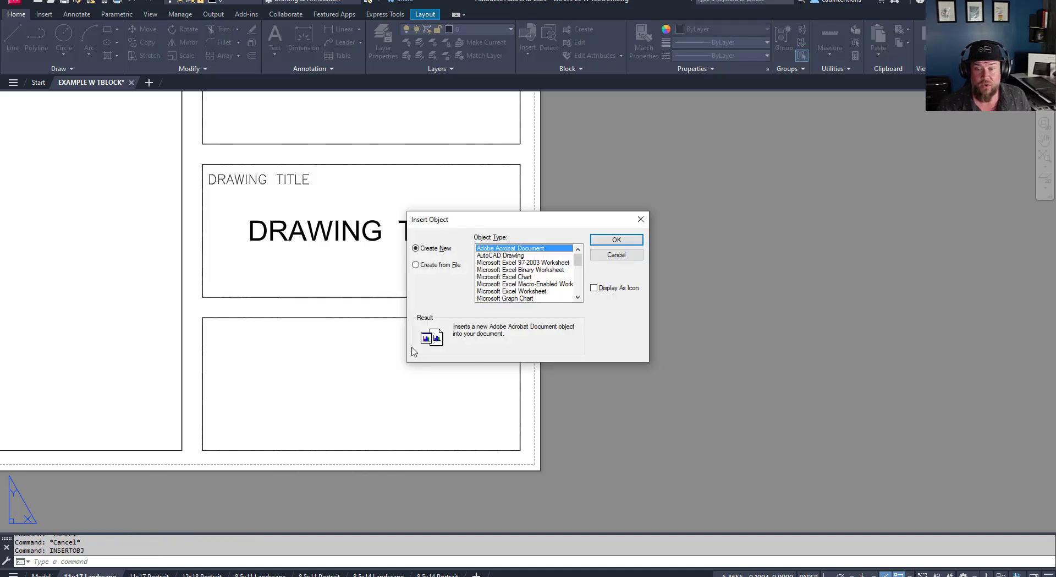
drag(526, 219, 256, 184)
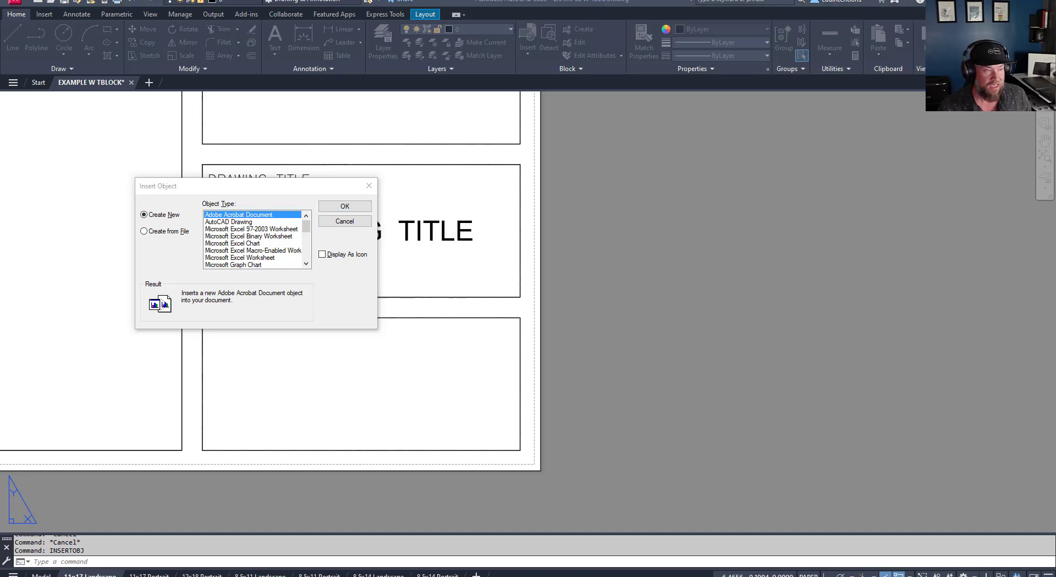
mouse_move(205, 250)
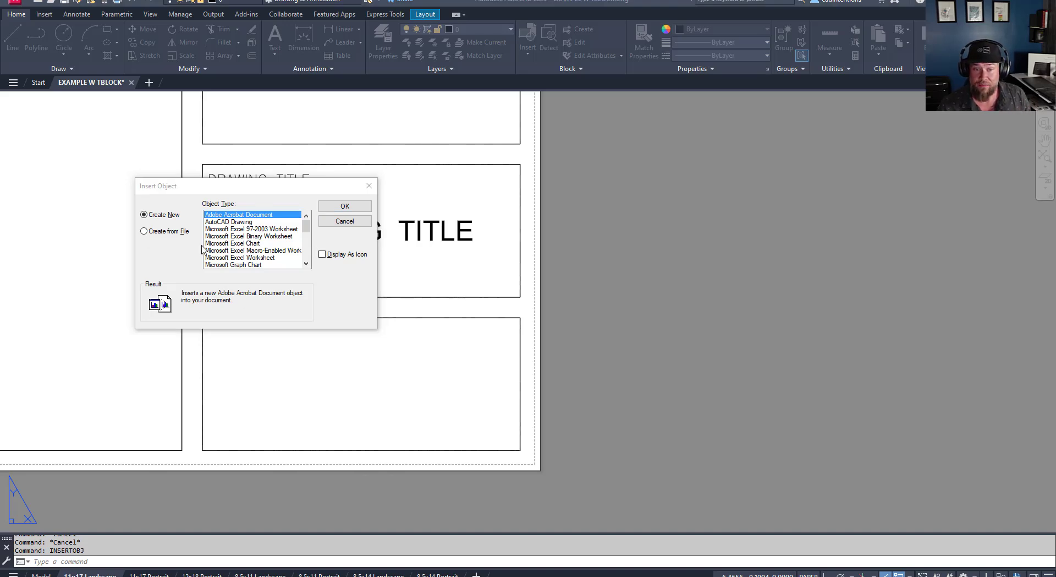
click(143, 230)
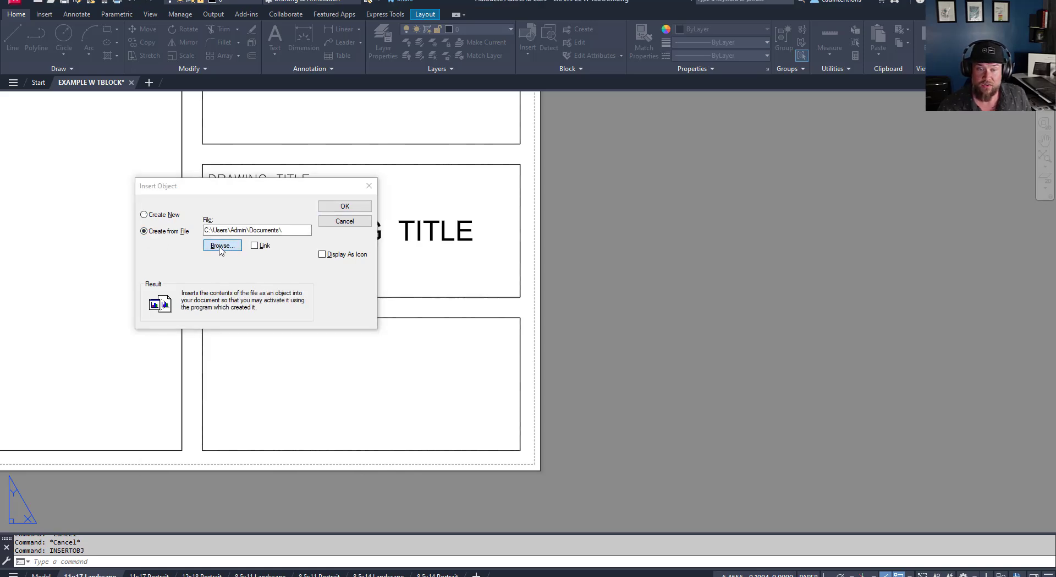
Browse to Pictures > CAD and choose AD EE Logo.png as the file to embed.
click(221, 245)
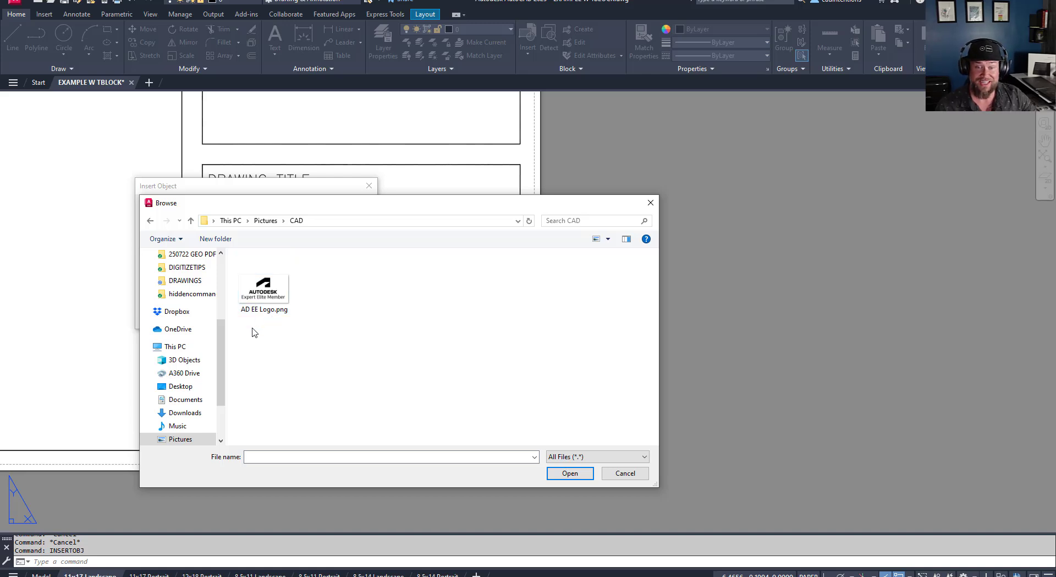
click(264, 286)
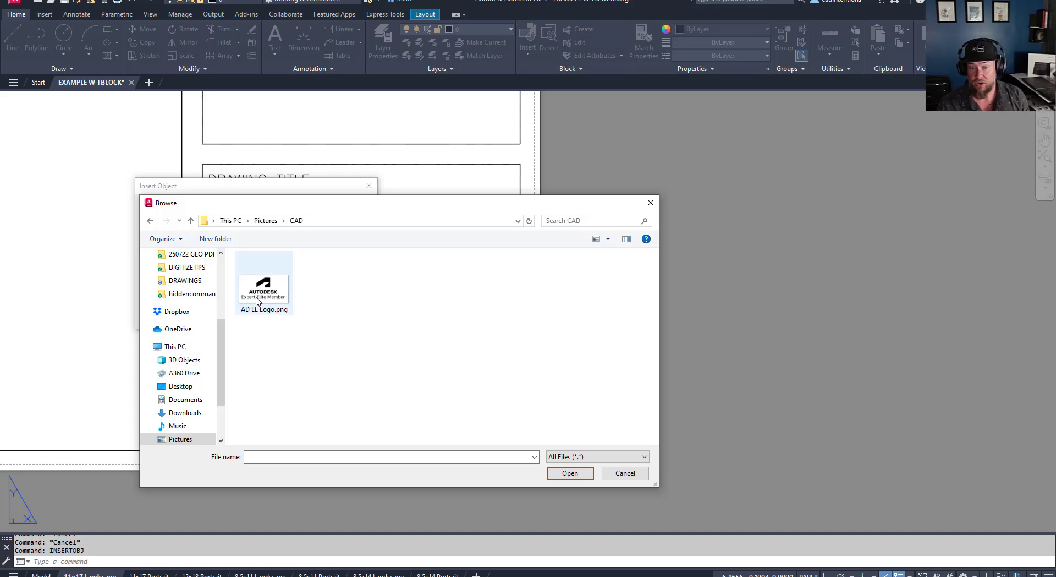
mouse_move(263, 286)
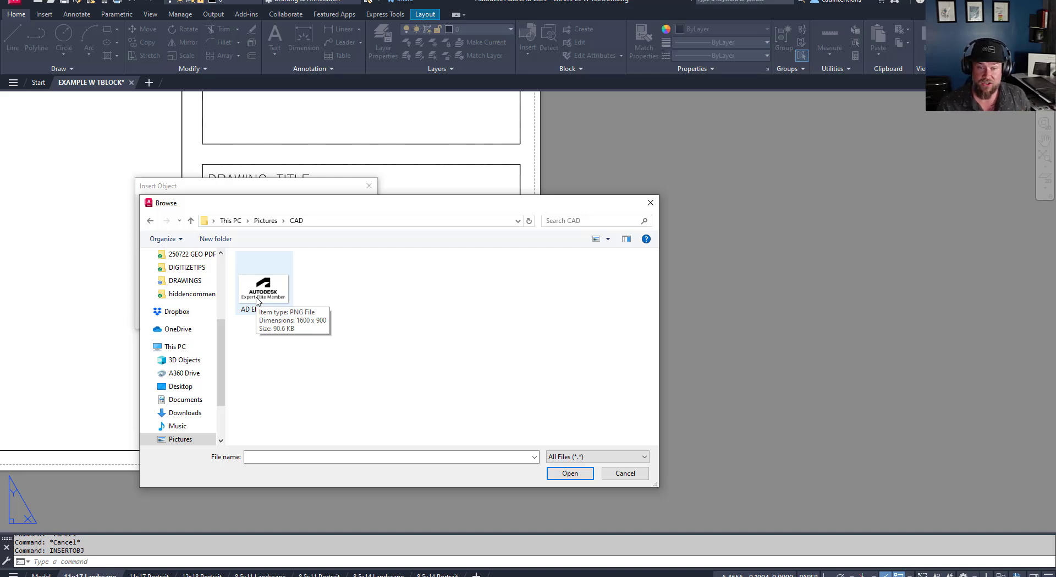
mouse_move(269, 298)
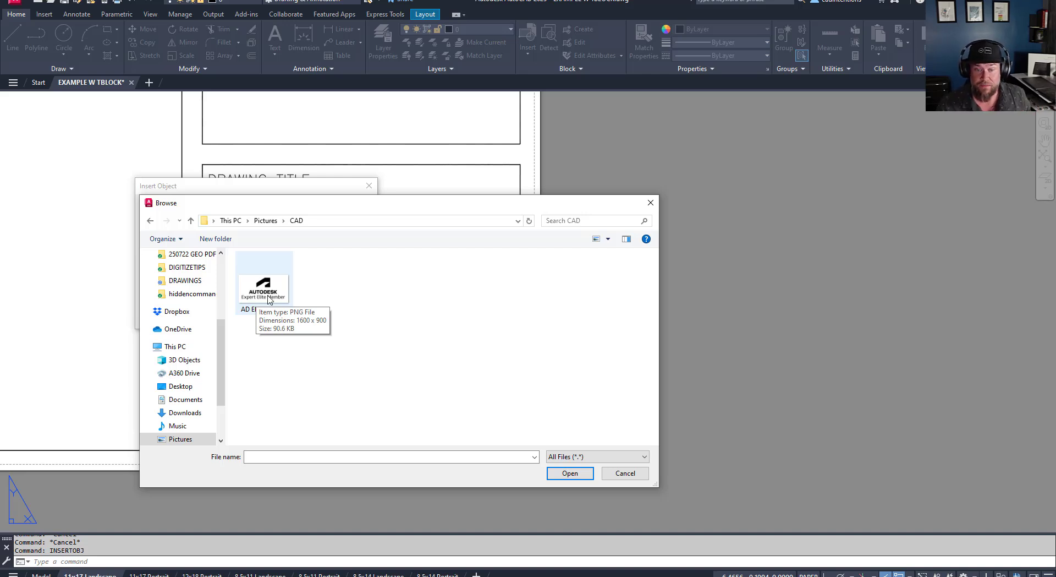
click(263, 280)
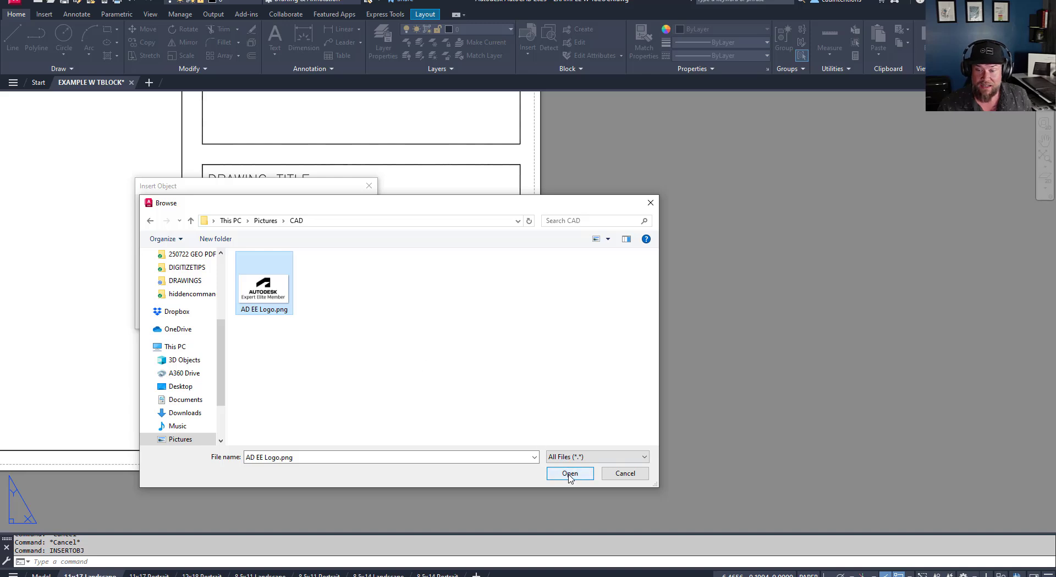
click(569, 473)
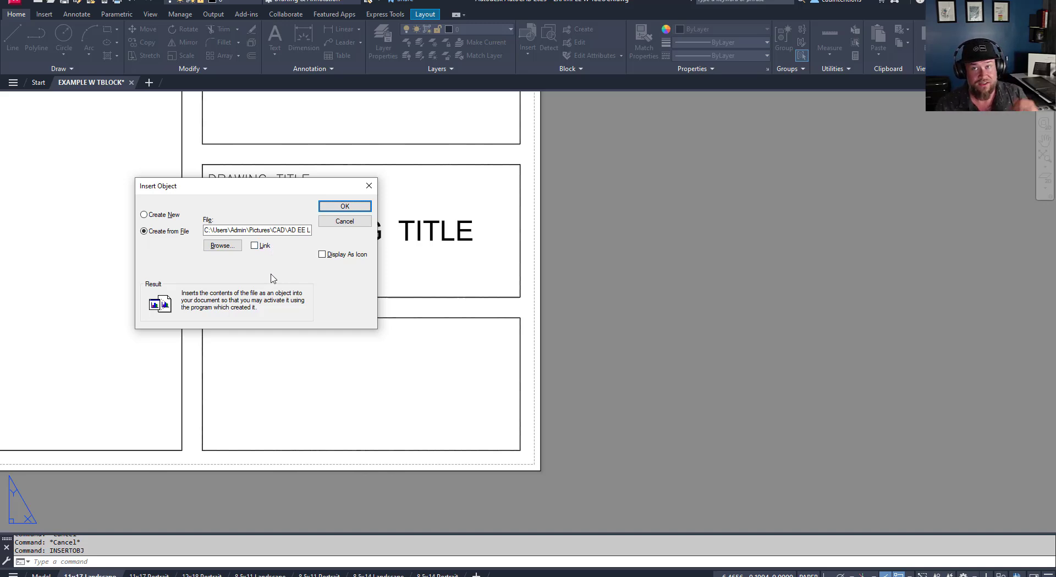
mouse_move(262, 272)
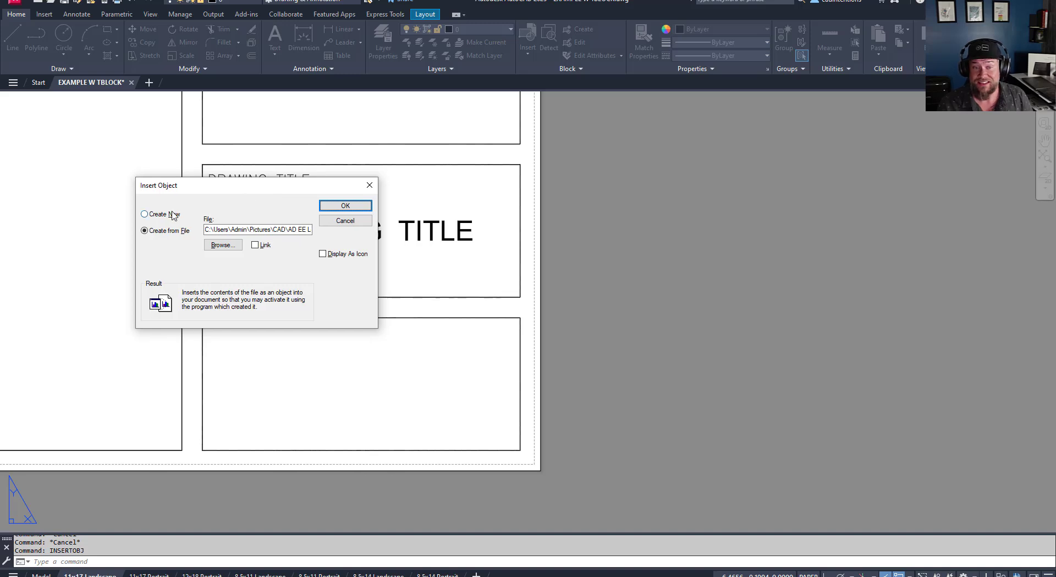
click(144, 215)
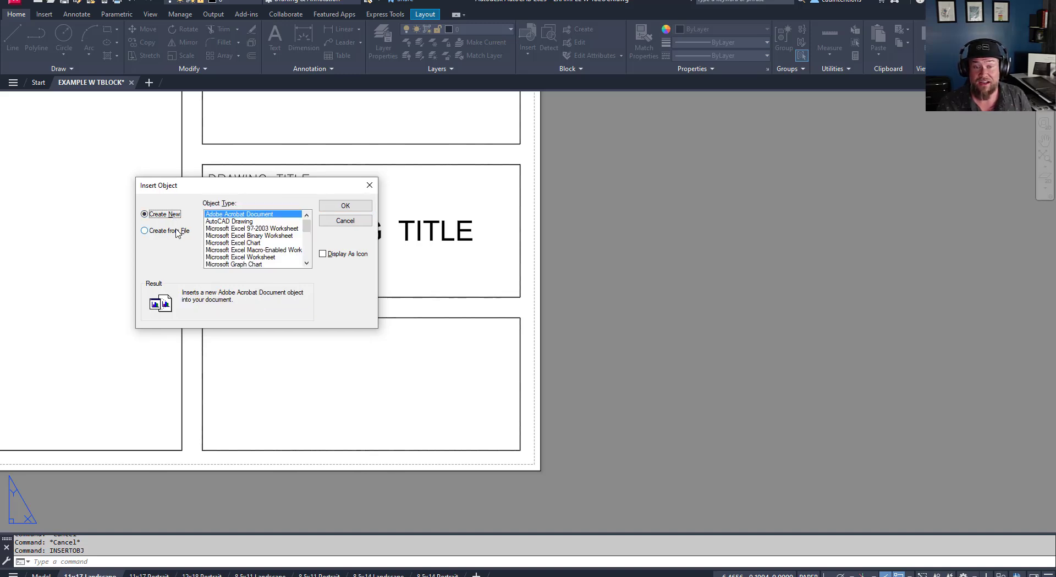
click(144, 230)
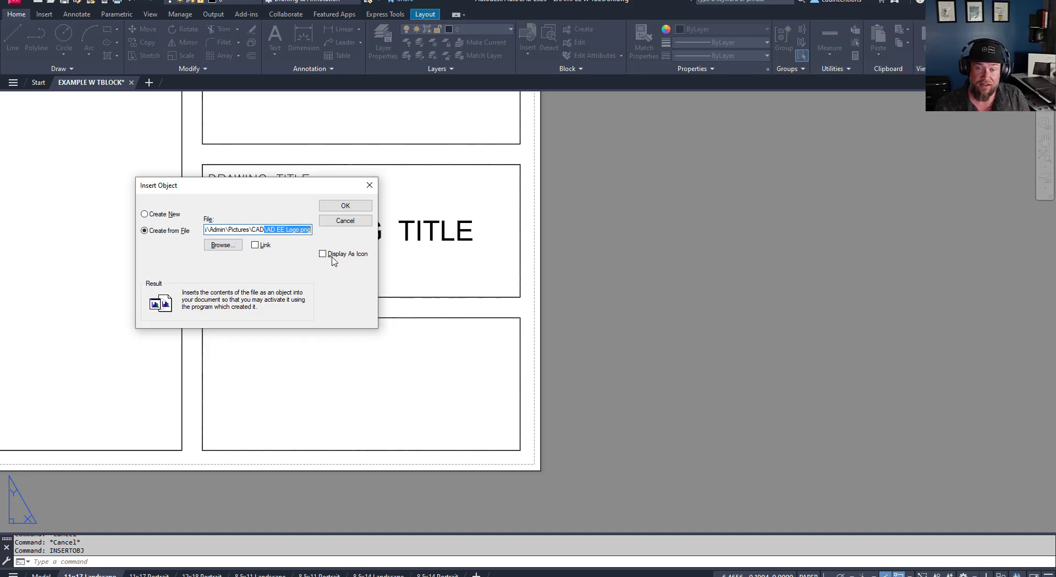
mouse_move(362, 262)
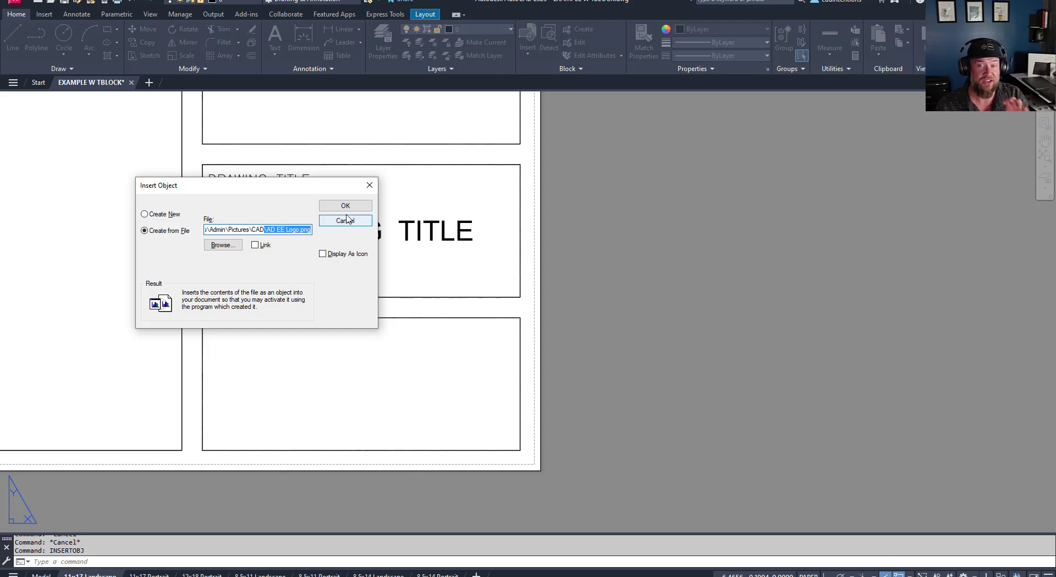
click(345, 206)
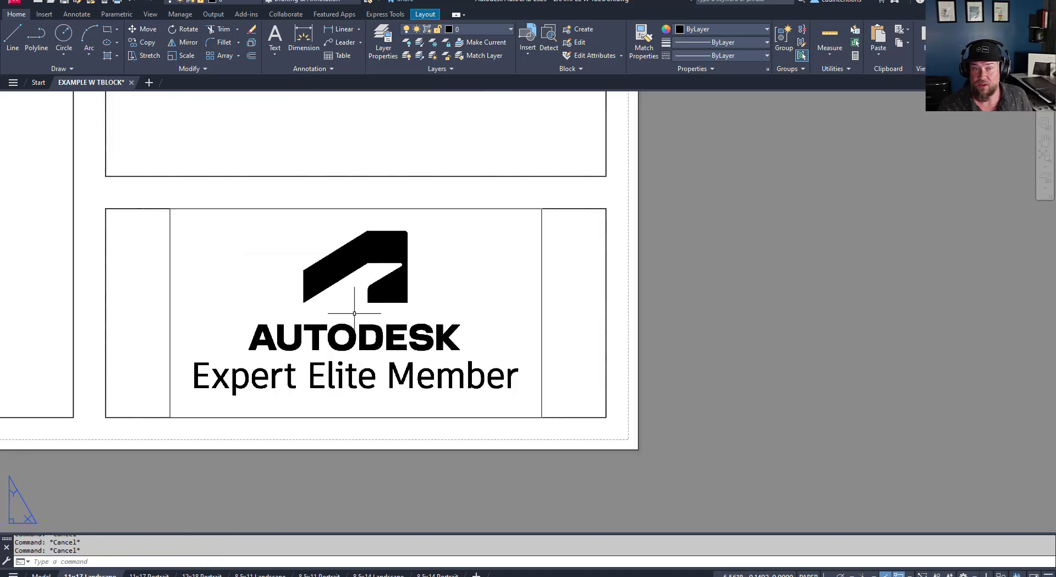
Detach the unreferenced AD EE Logo entry in the External References palette.
click(44, 14)
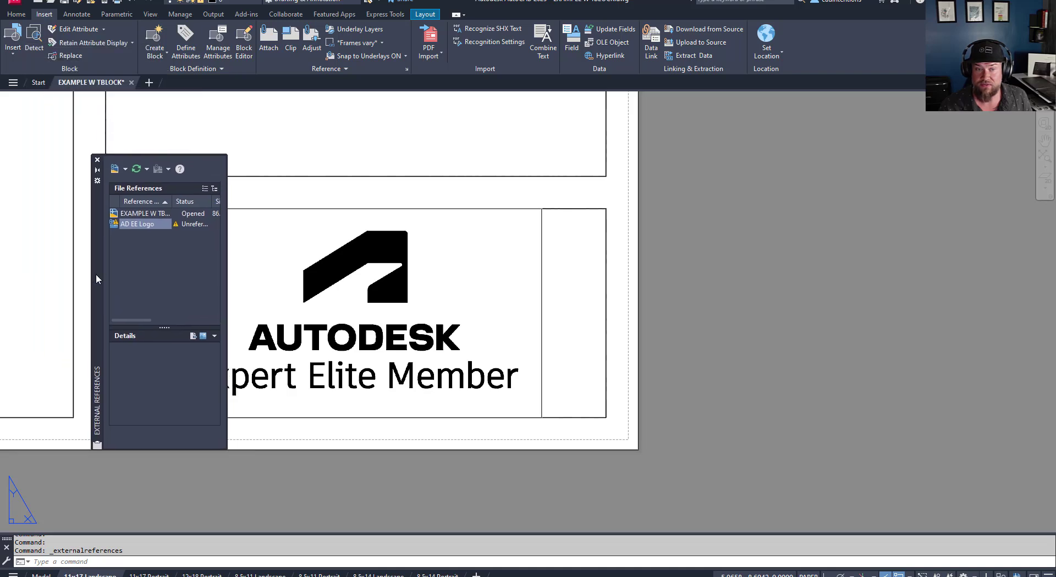
click(142, 223)
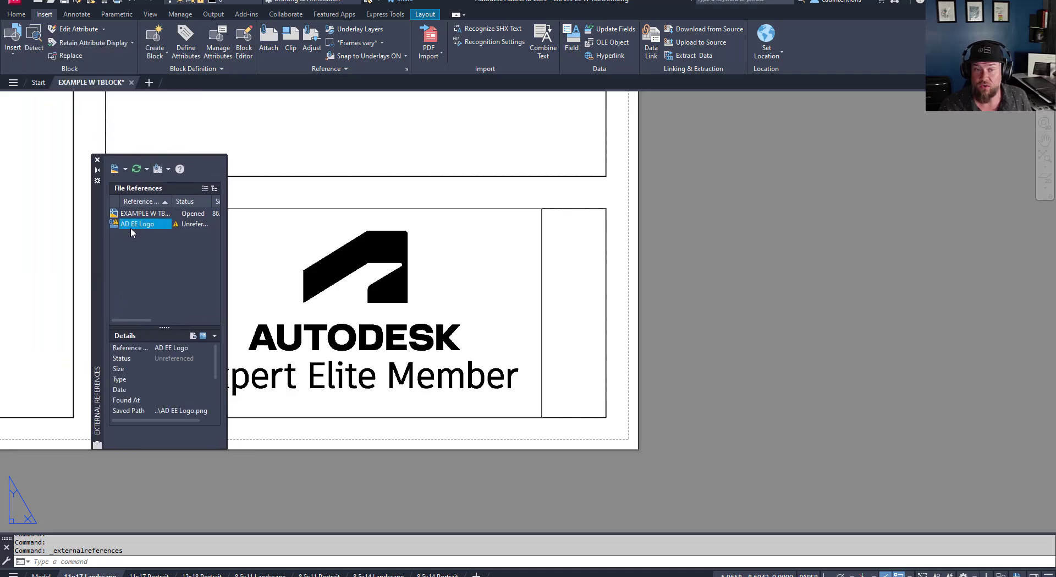
right_click(138, 223)
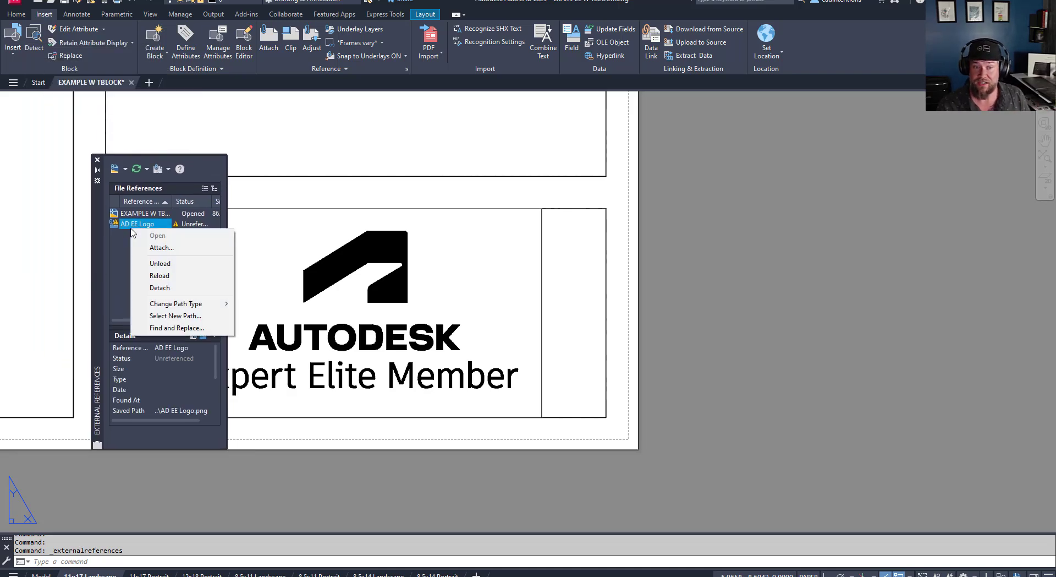
click(159, 287)
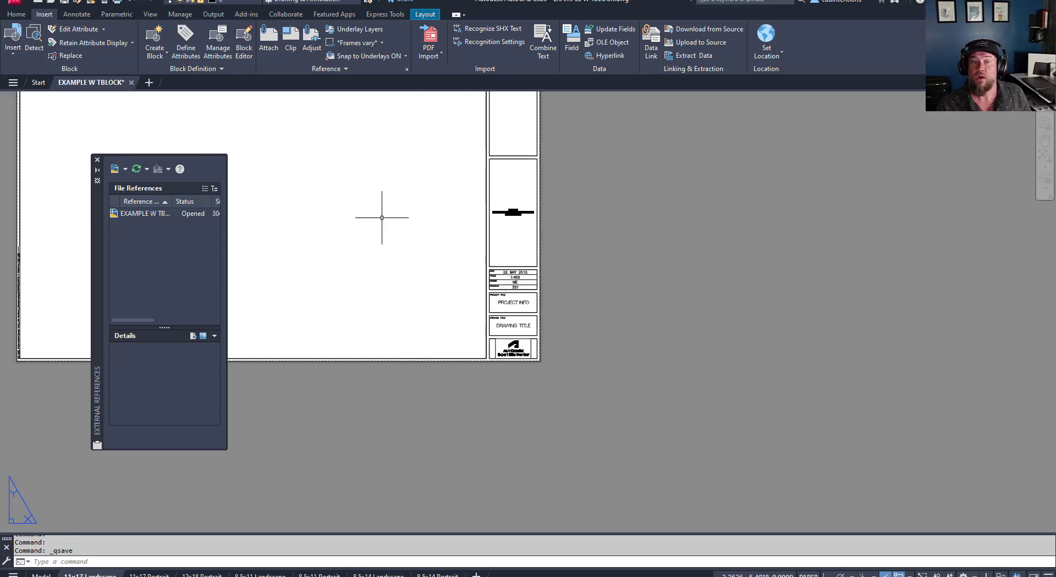
mouse_move(305, 179)
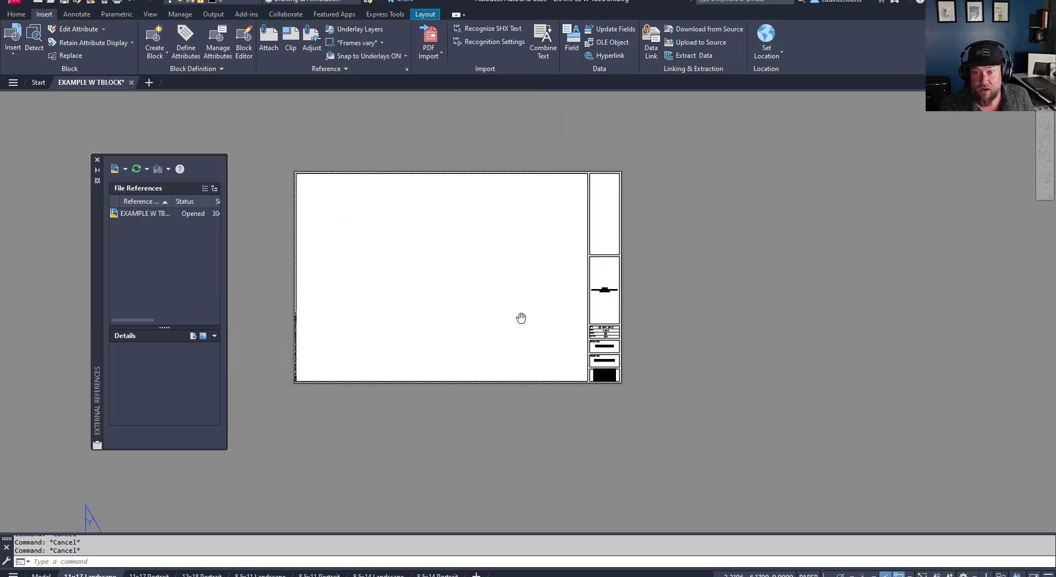
click(15, 13)
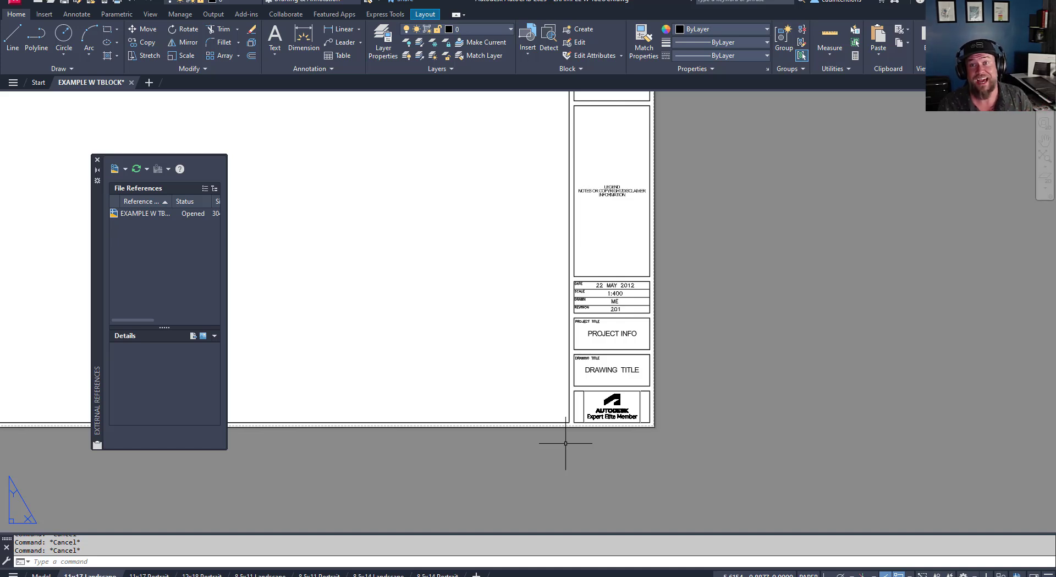
mouse_move(508, 378)
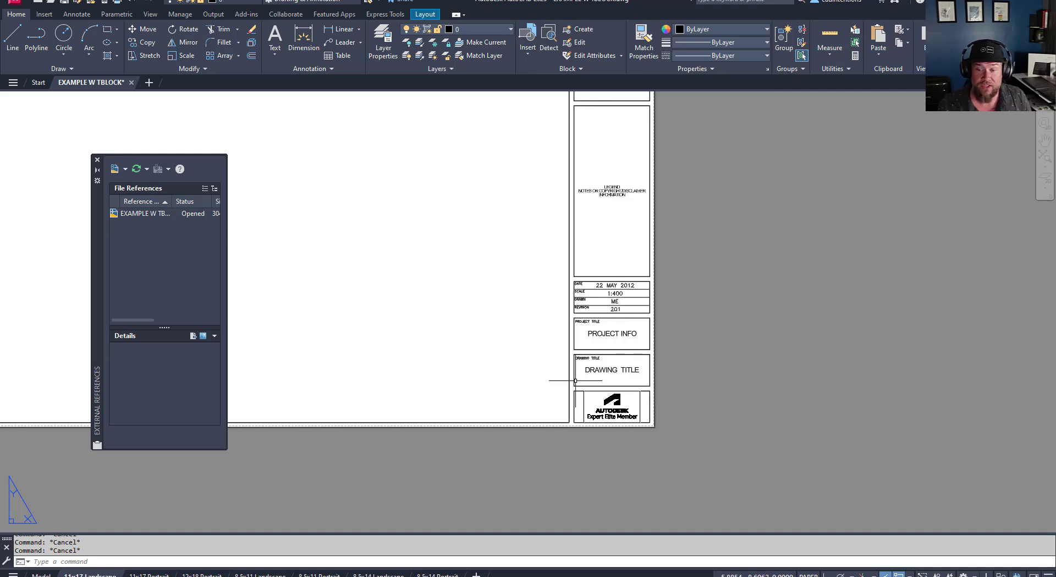
mouse_move(632, 396)
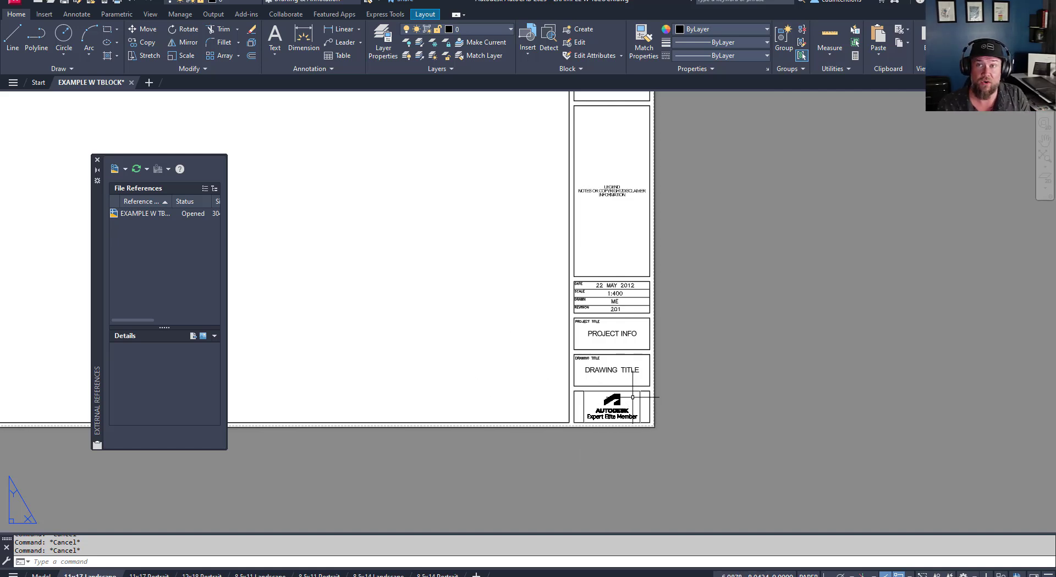
mouse_move(511, 384)
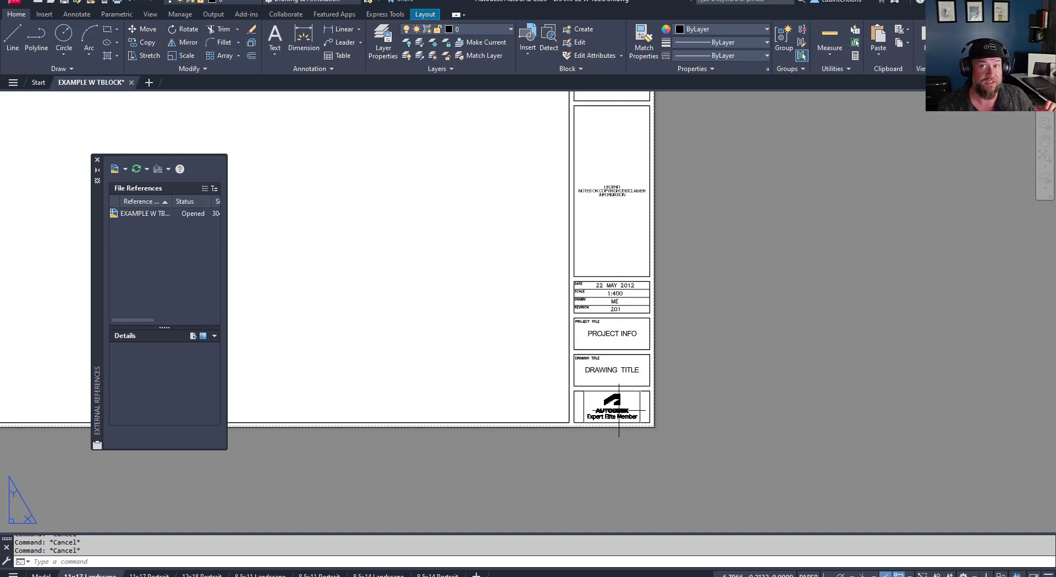
mouse_move(416, 274)
text(SAVEAS)
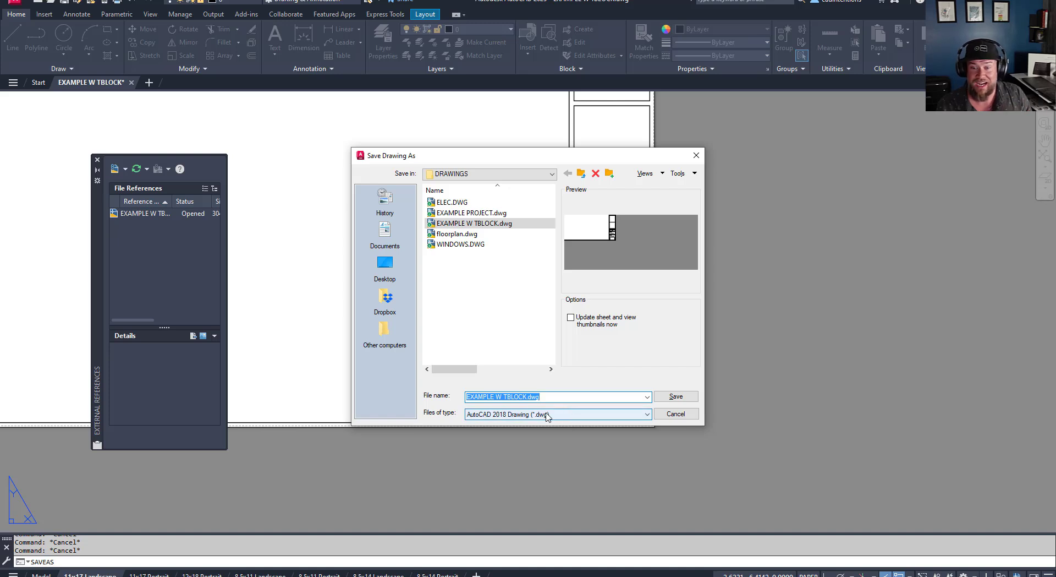
Save the drawing as an AutoCAD Drawing Template (*.dwt) with a new name.
click(645, 414)
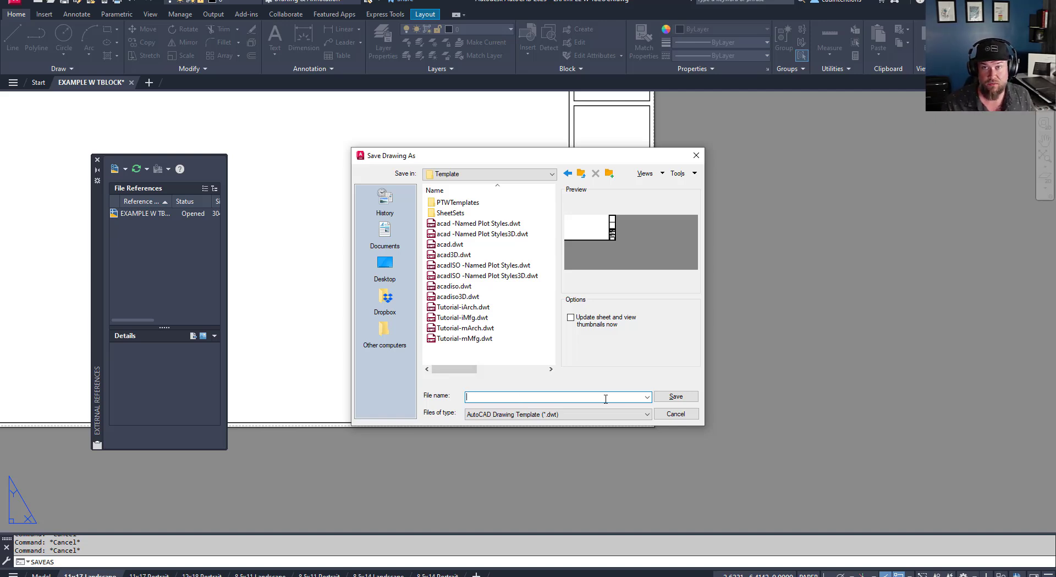
click(675, 413)
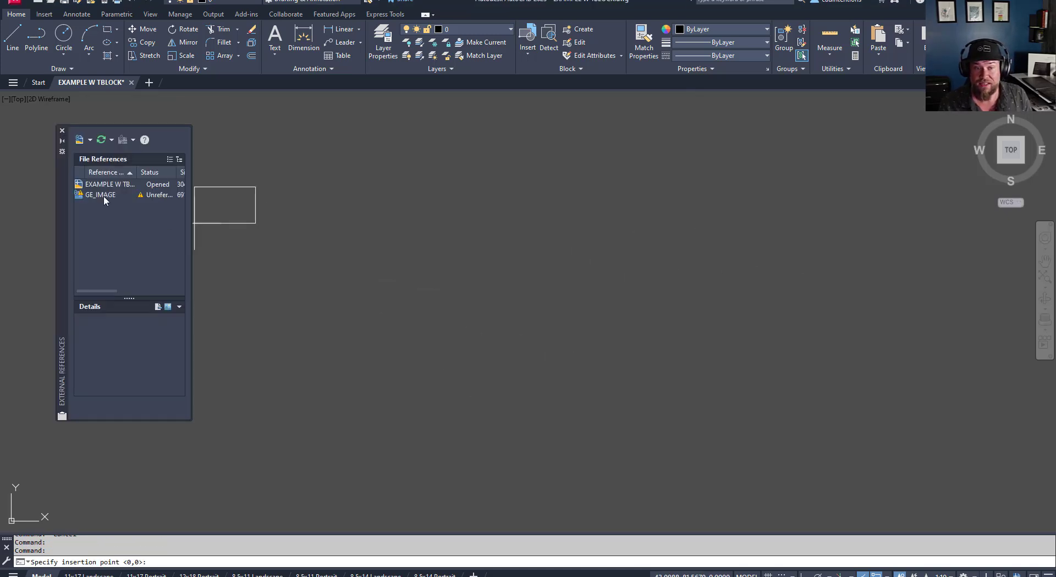
mouse_move(123, 207)
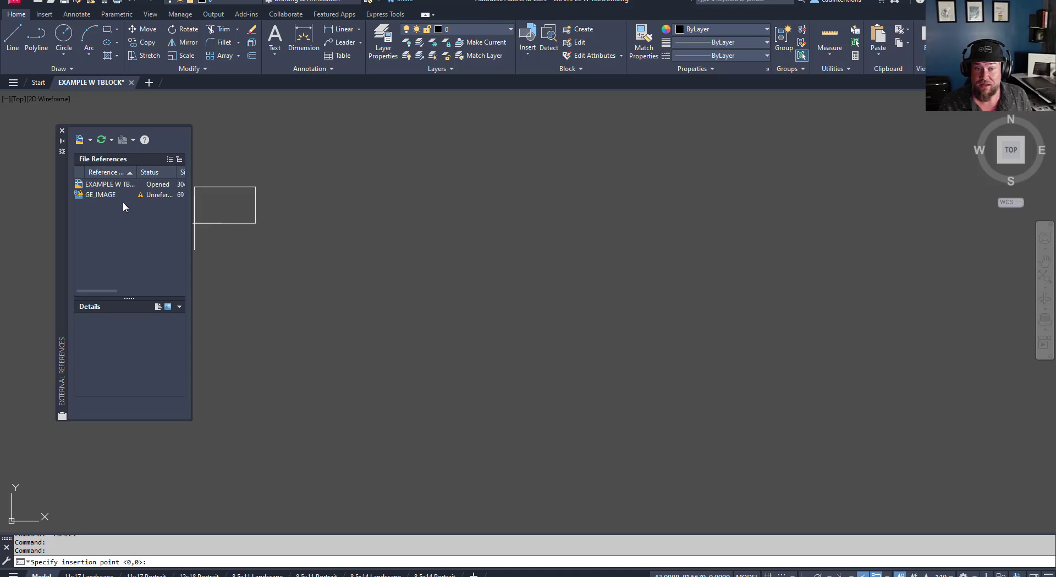
mouse_move(149, 210)
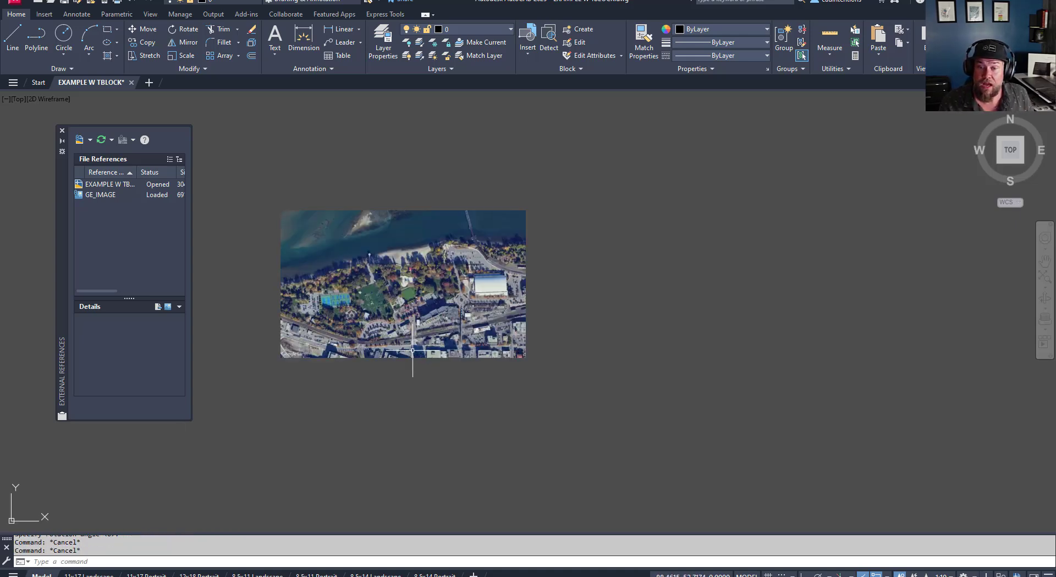
mouse_move(419, 335)
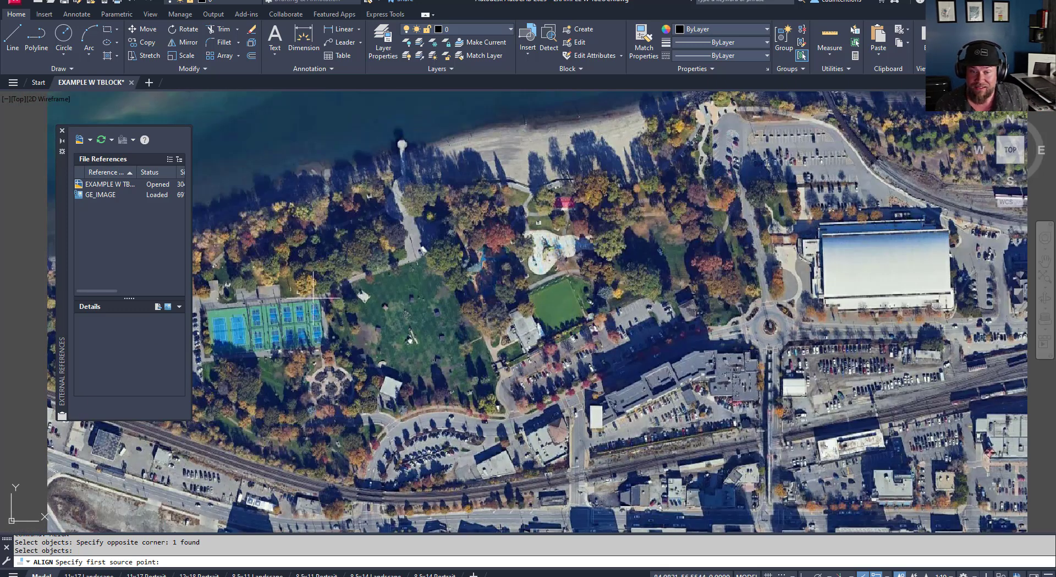
Align the GE_IMAGE aerial photo by two source and destination point pairs, rescaling it.
click(315, 299)
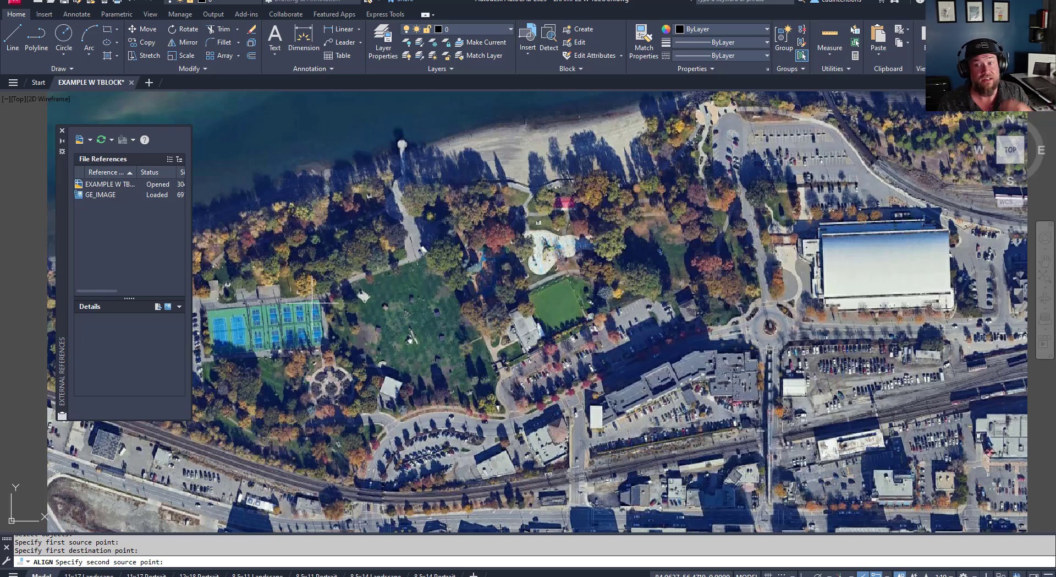
mouse_move(196, 495)
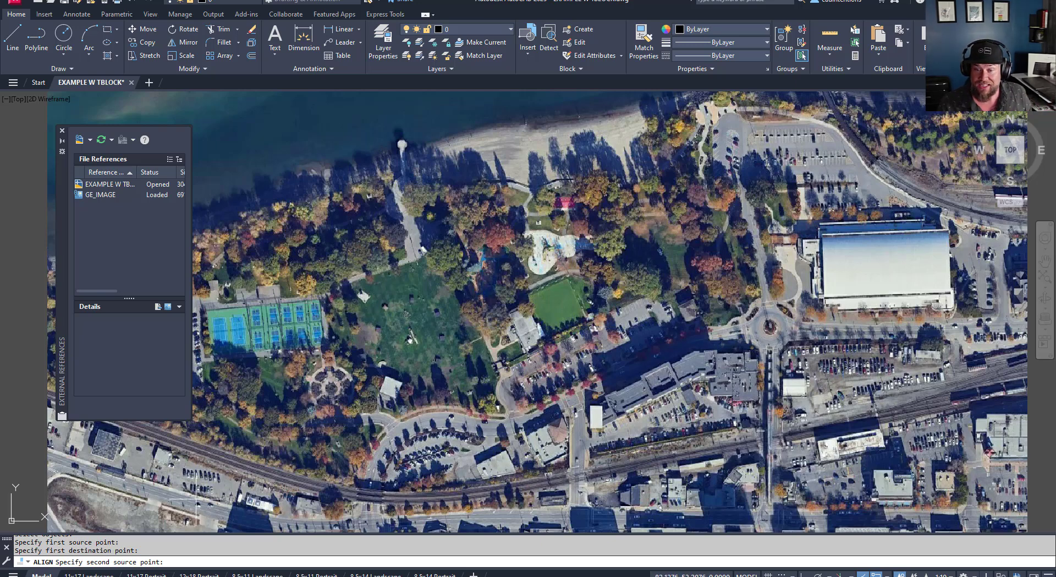
mouse_move(585, 317)
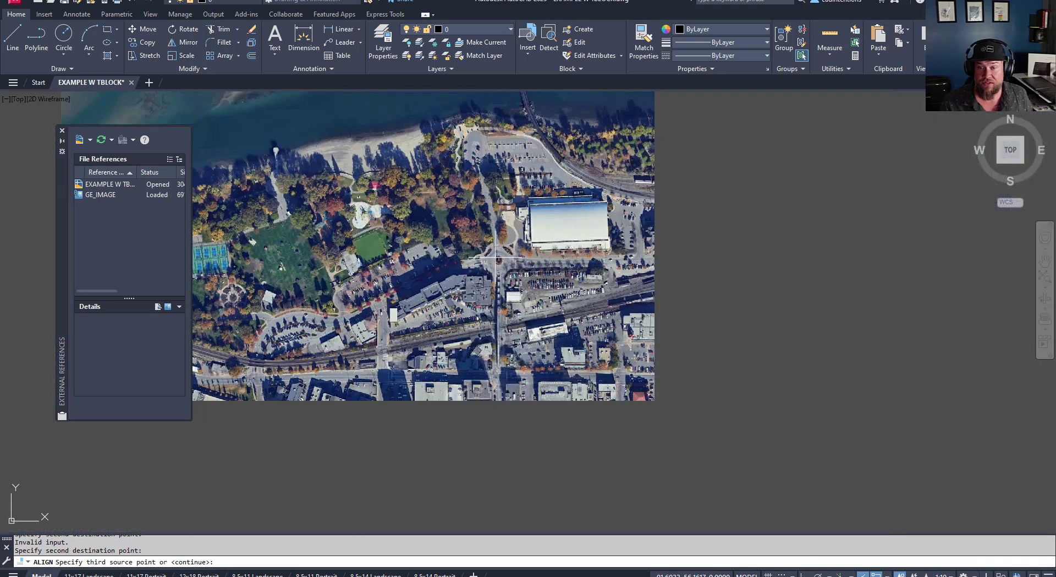
key(Escape)
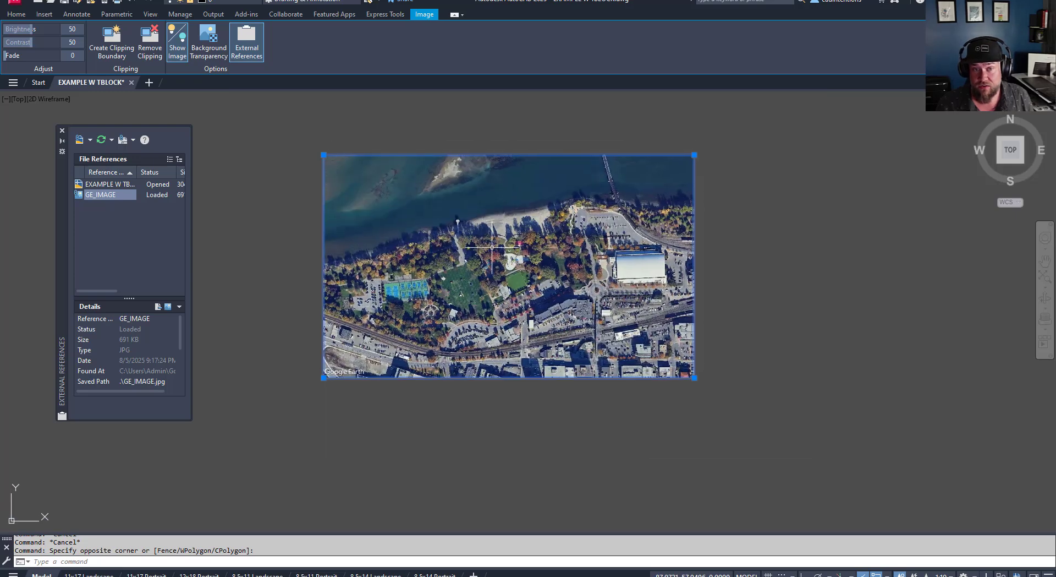
mouse_move(369, 147)
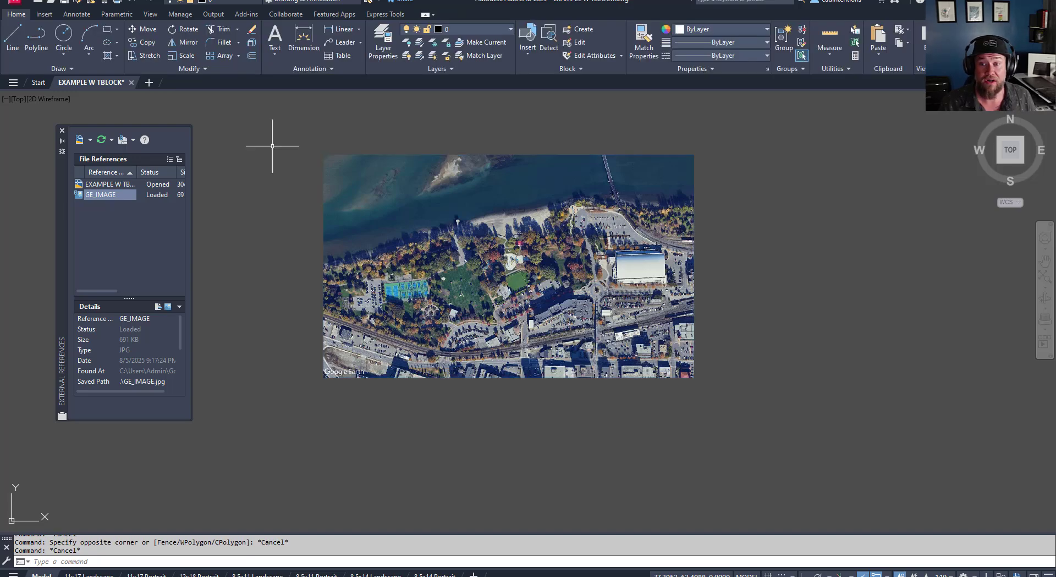
mouse_move(360, 223)
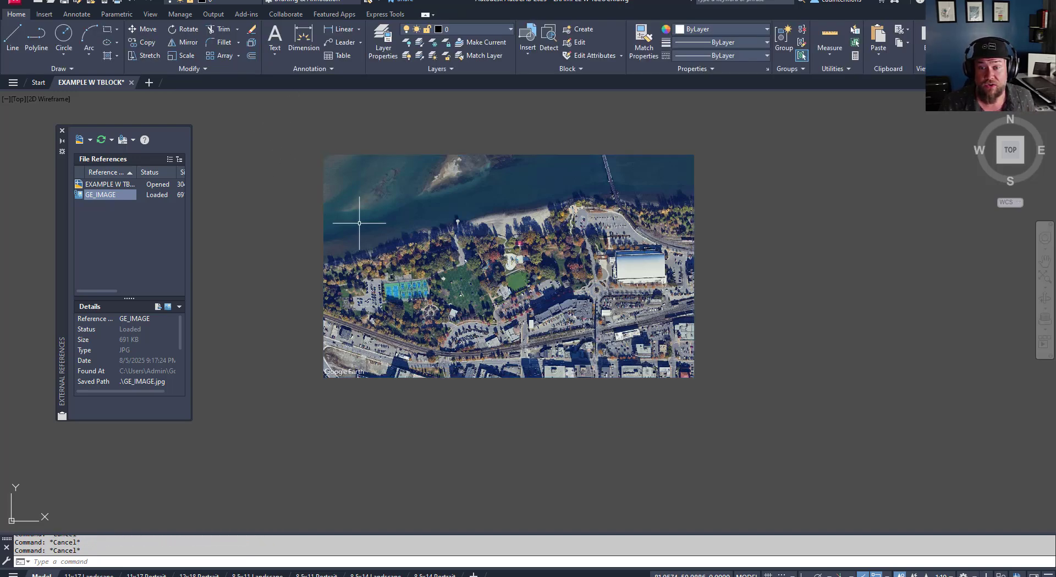
mouse_move(578, 296)
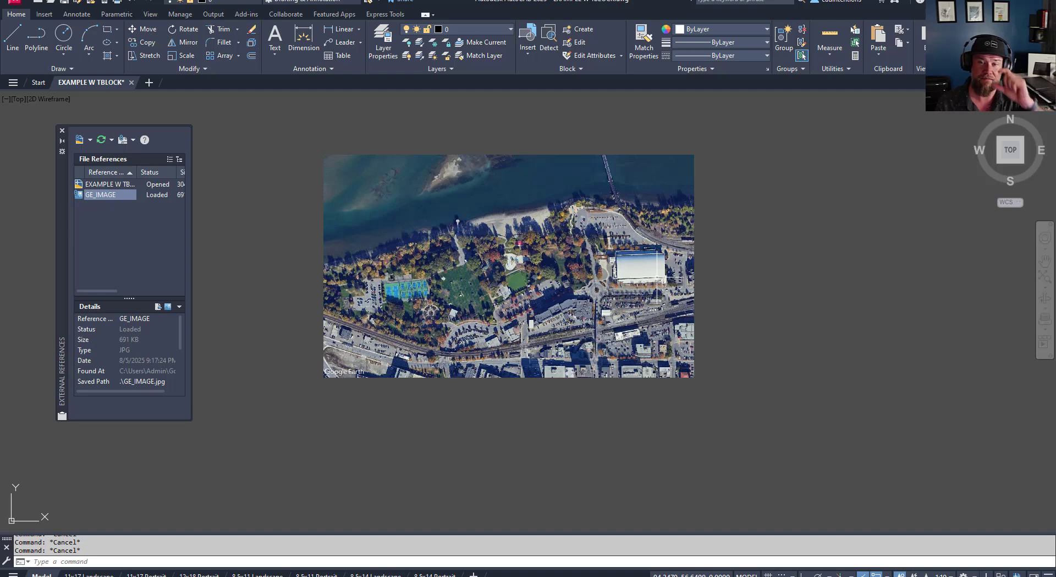
mouse_move(515, 203)
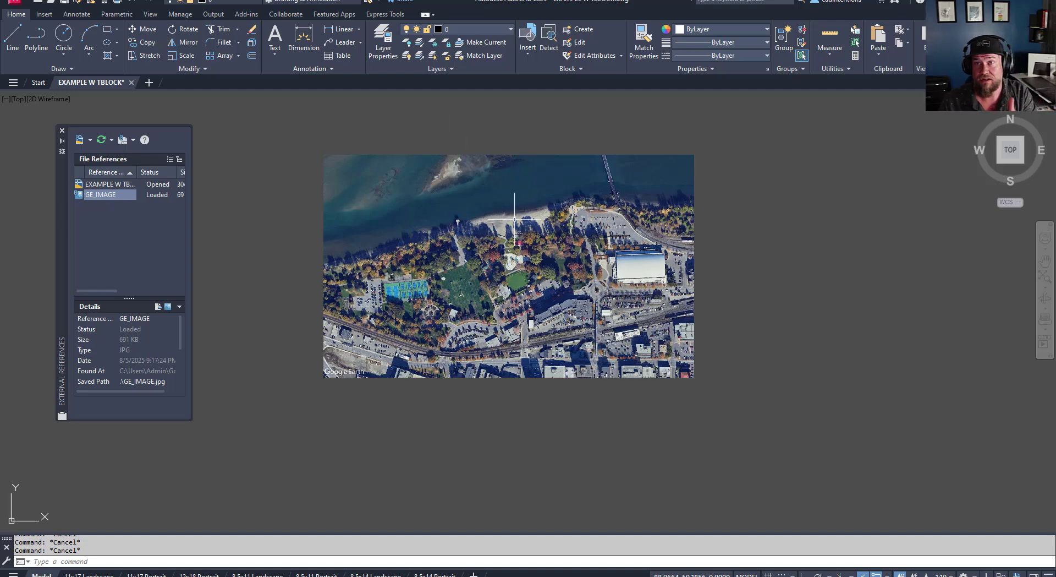
mouse_move(346, 176)
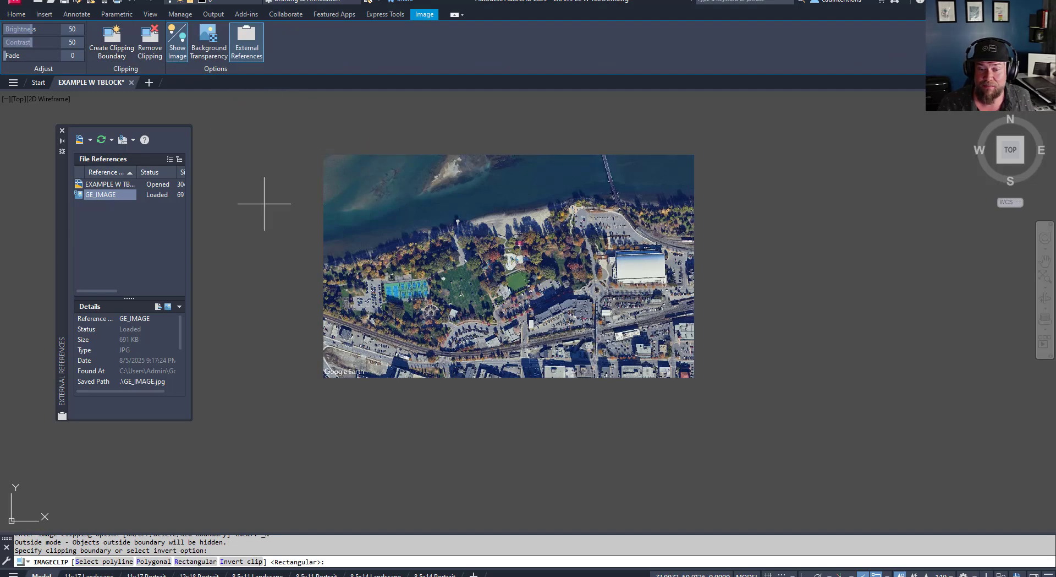
mouse_move(88, 574)
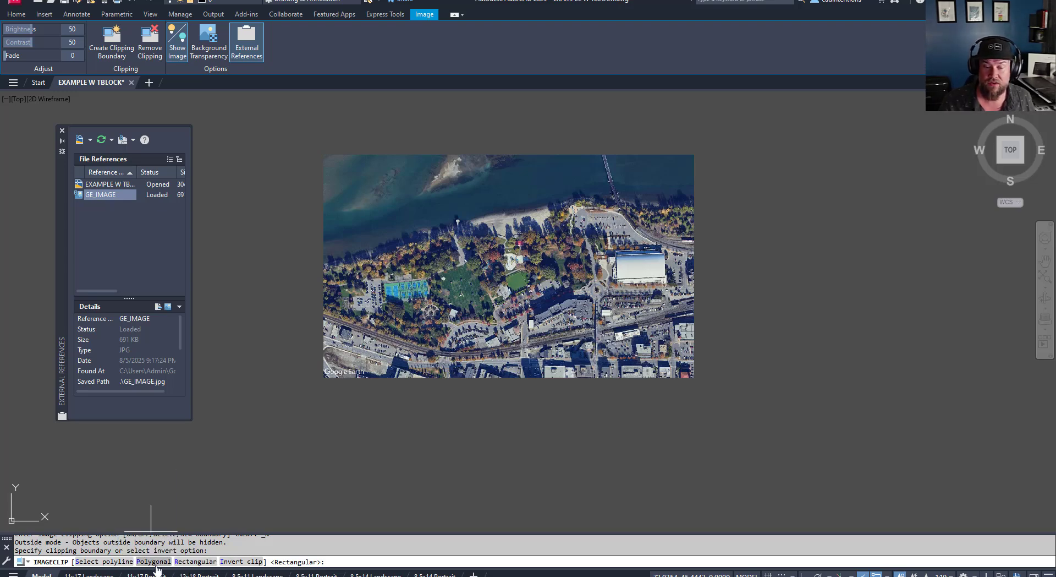
Create a Polygonal clipping boundary around the park, waterfront and arena on GE_IMAGE.
text(P)
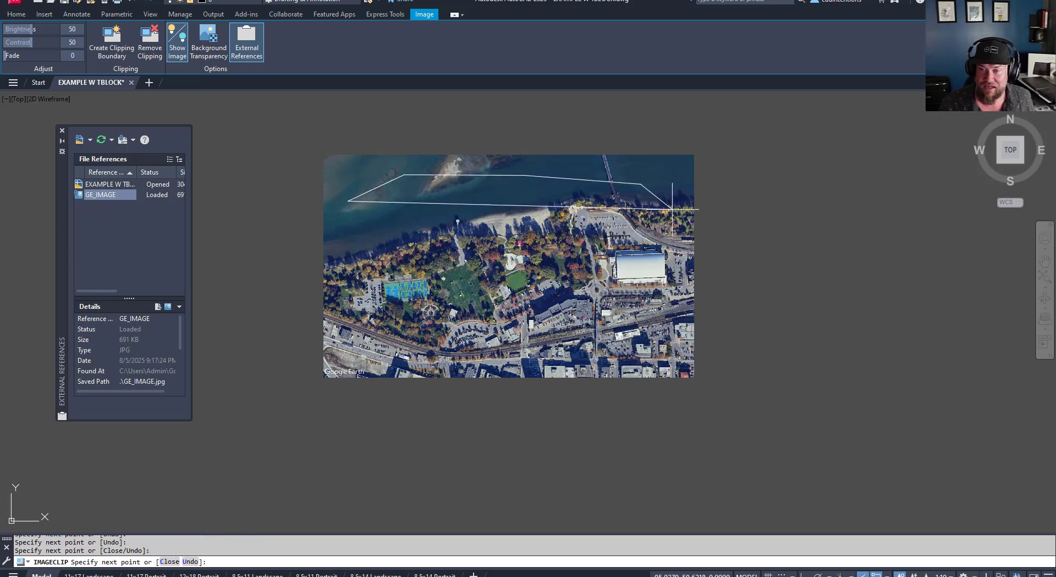
click(607, 374)
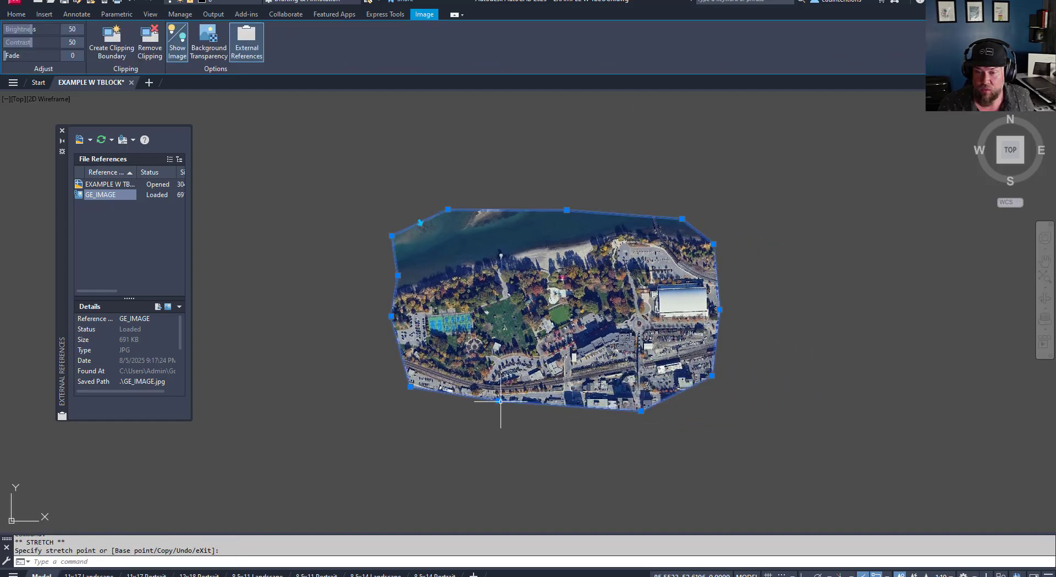
key(Escape)
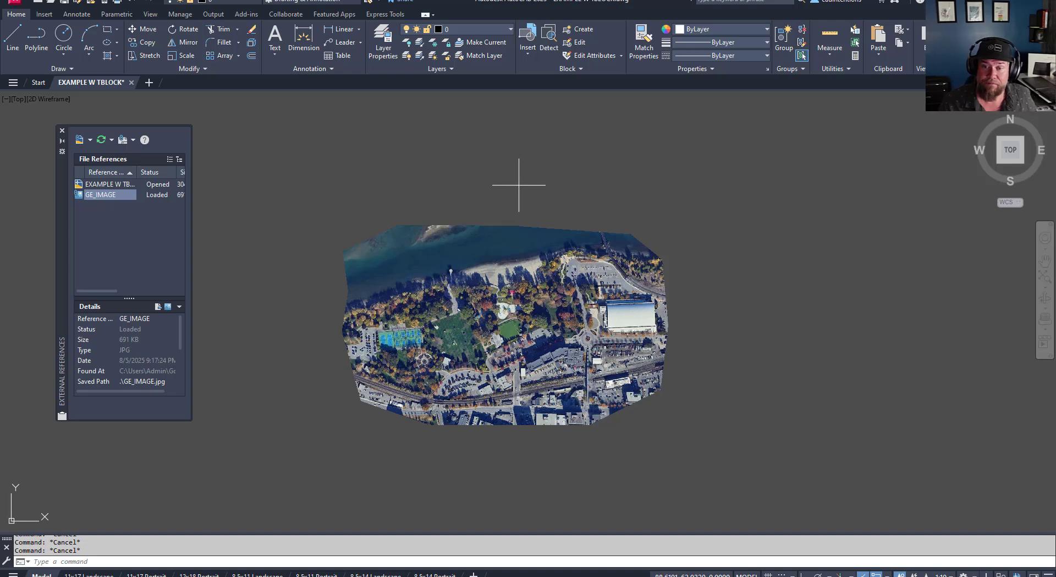
Raise the clipped aerial image's Fade slider to 57 in the Adjust panel.
click(518, 323)
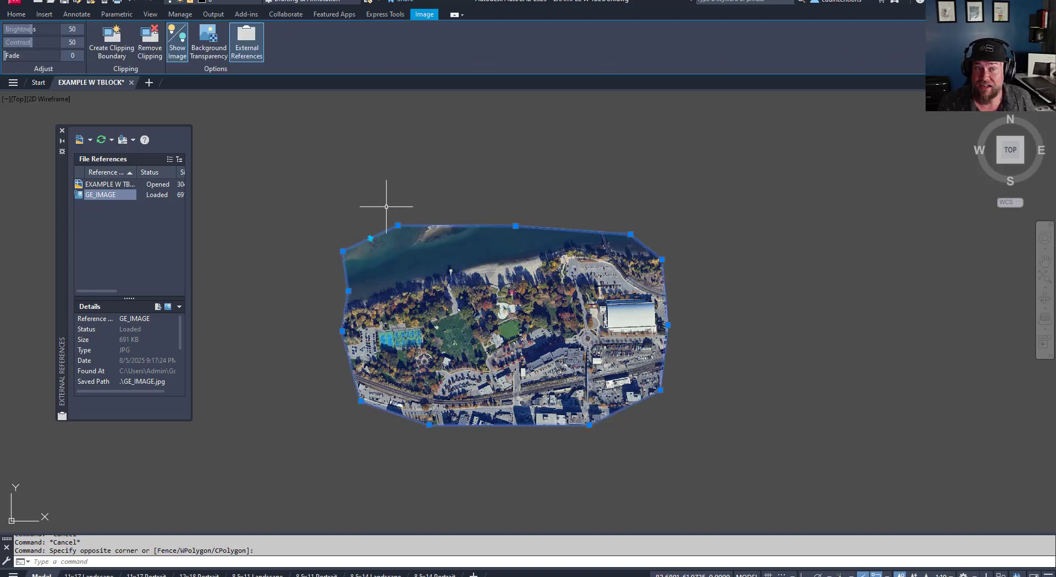
mouse_move(293, 153)
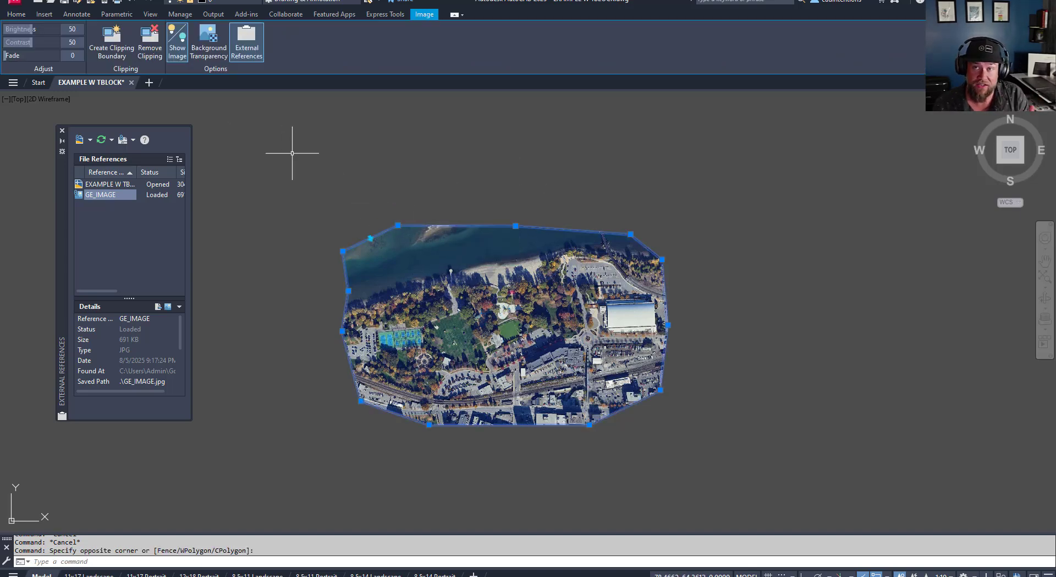
mouse_move(282, 146)
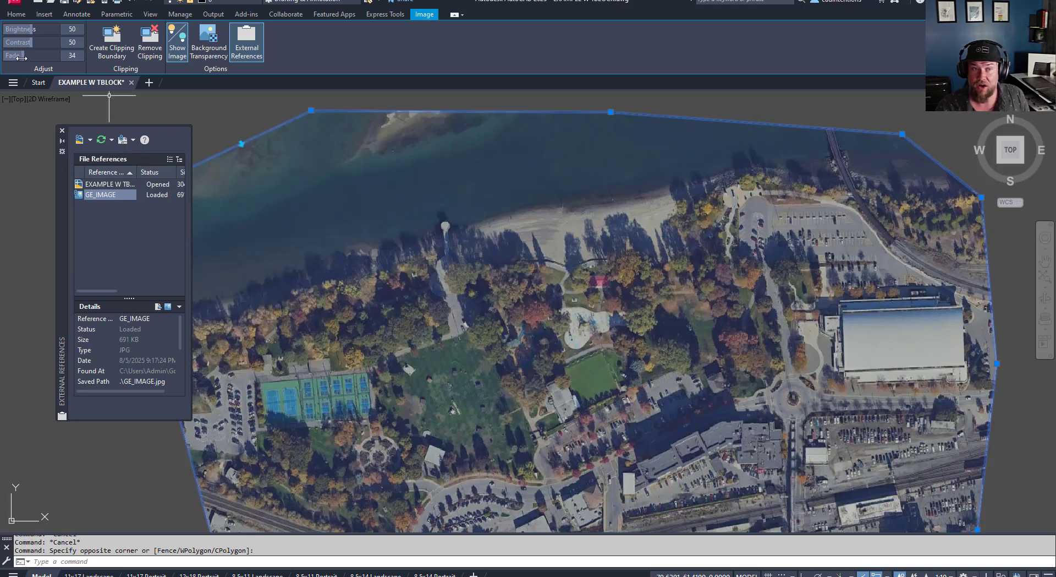
drag(19, 55, 35, 55)
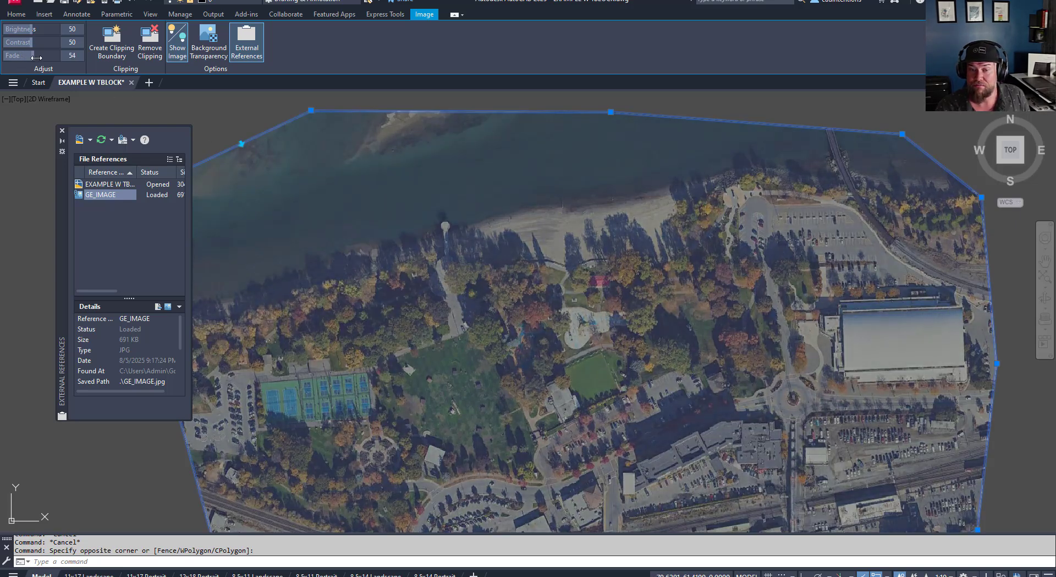
drag(41, 55, 32, 55)
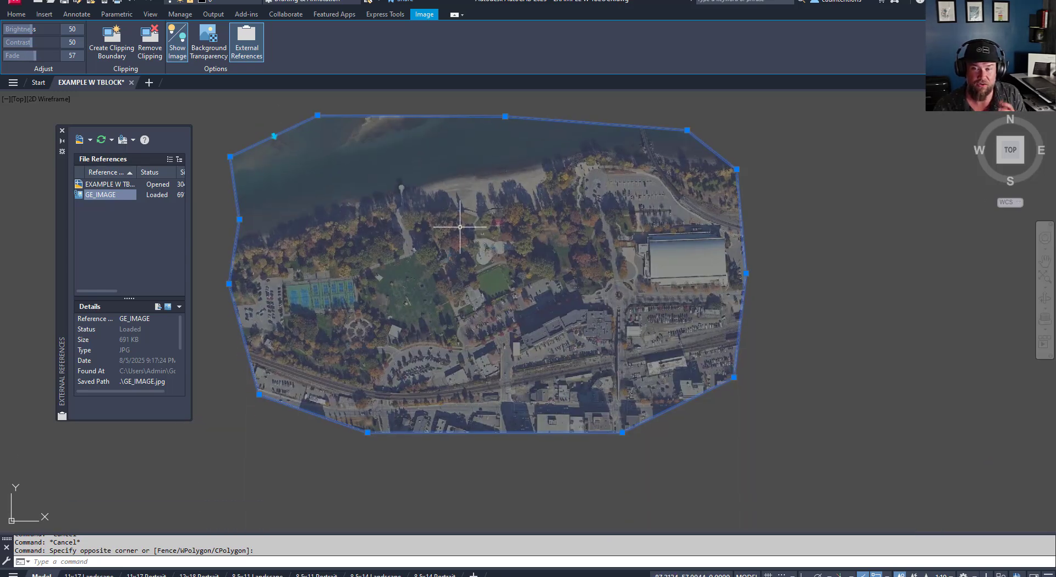
mouse_move(464, 237)
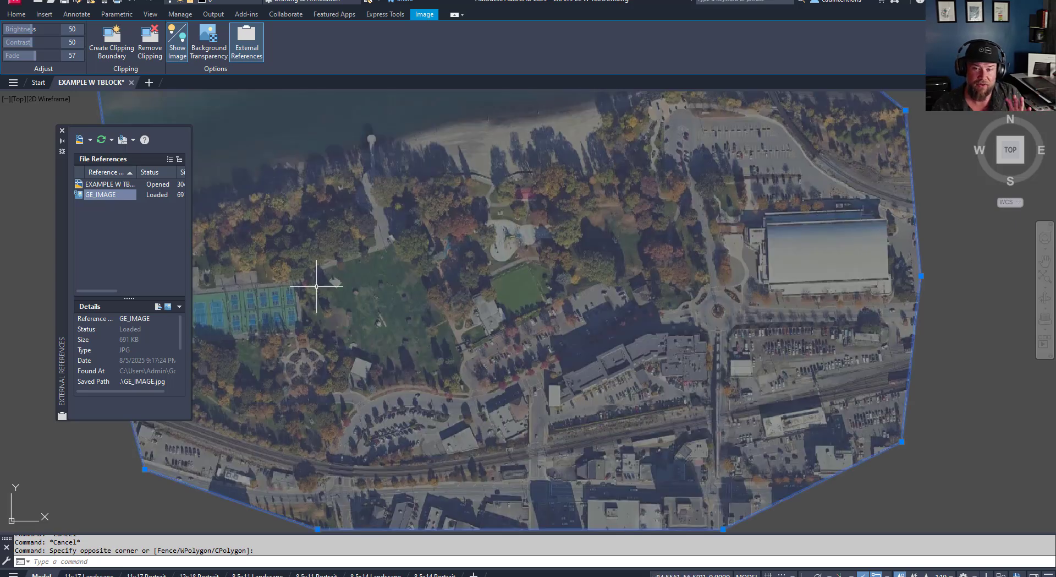
mouse_move(371, 233)
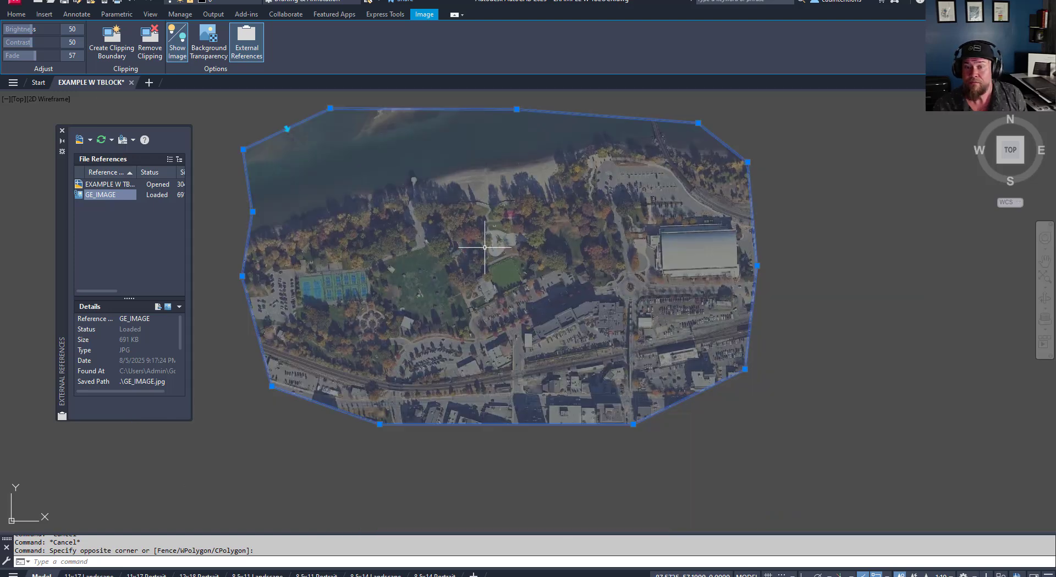
click(15, 13)
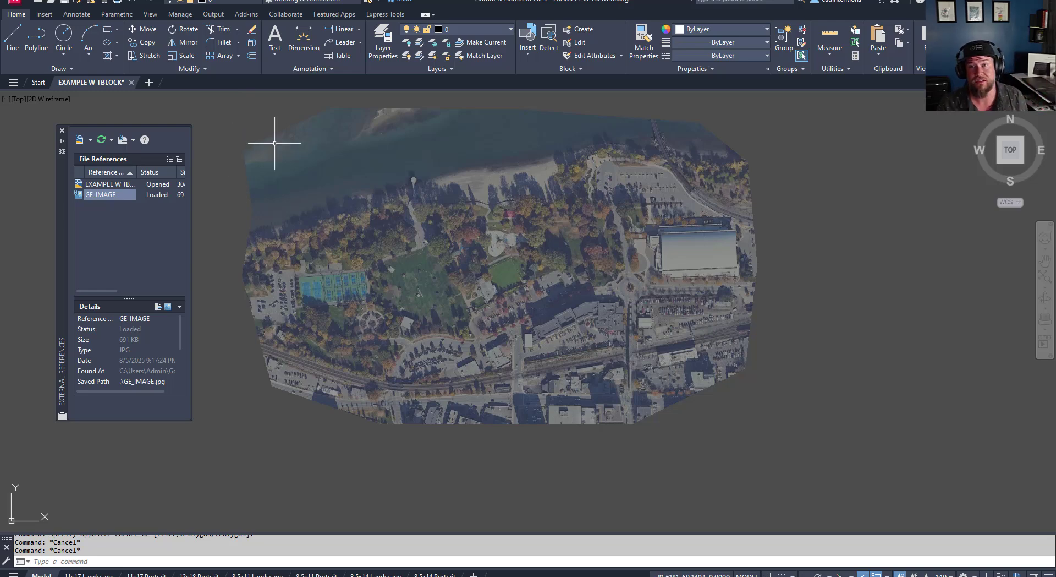
mouse_move(231, 428)
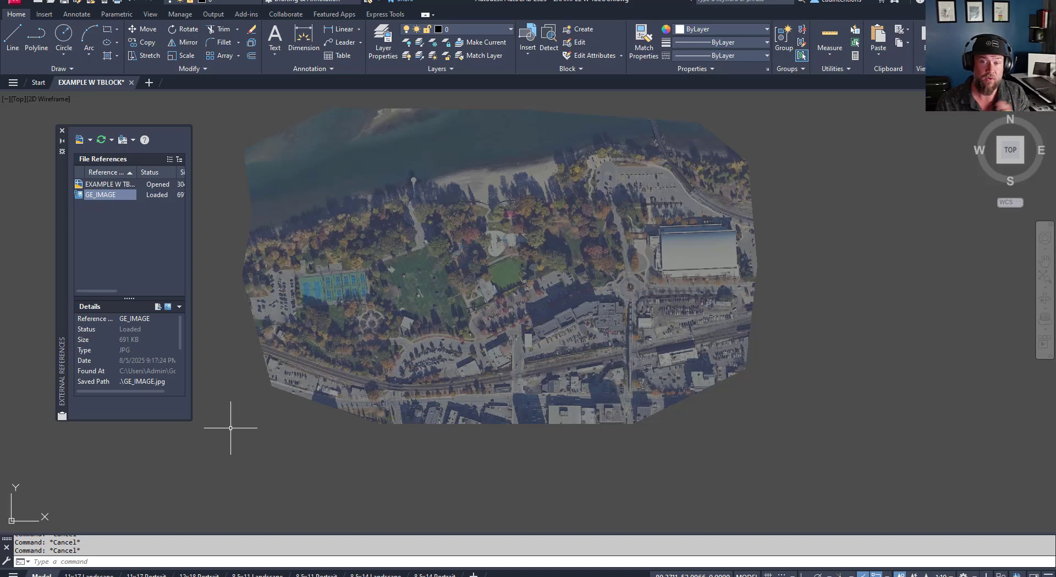
mouse_move(299, 429)
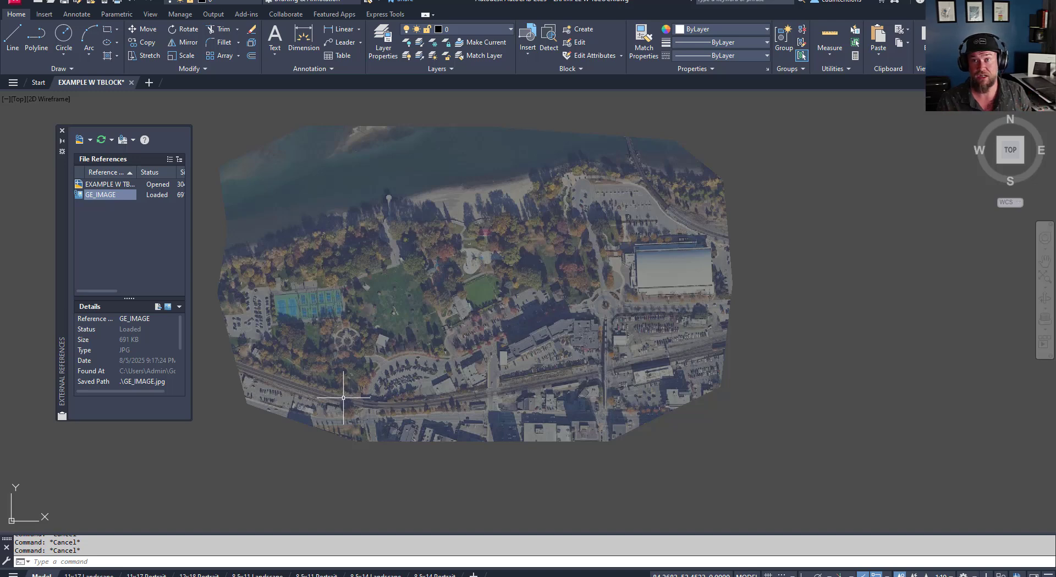
mouse_move(403, 310)
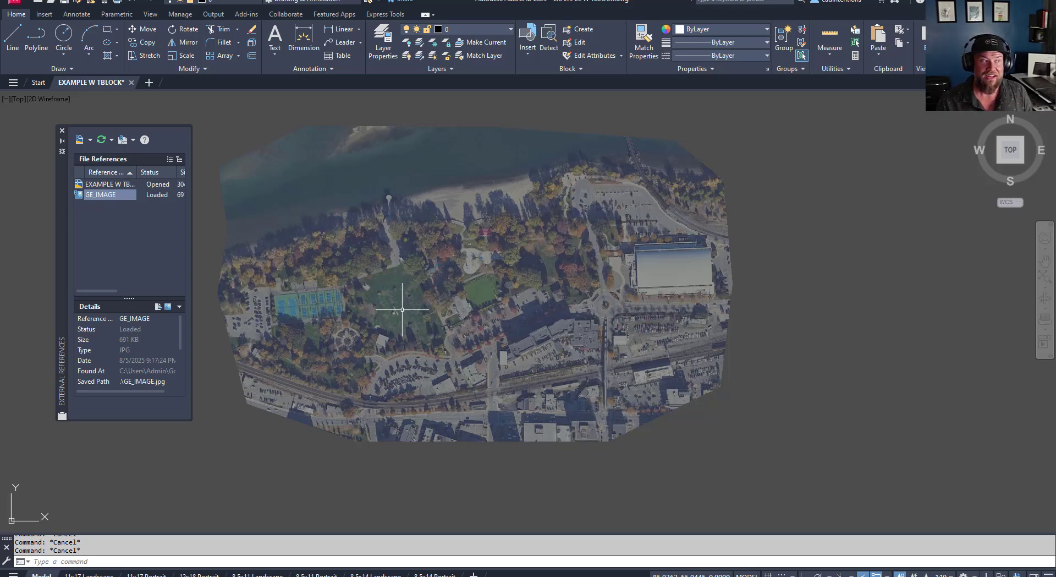
mouse_move(417, 118)
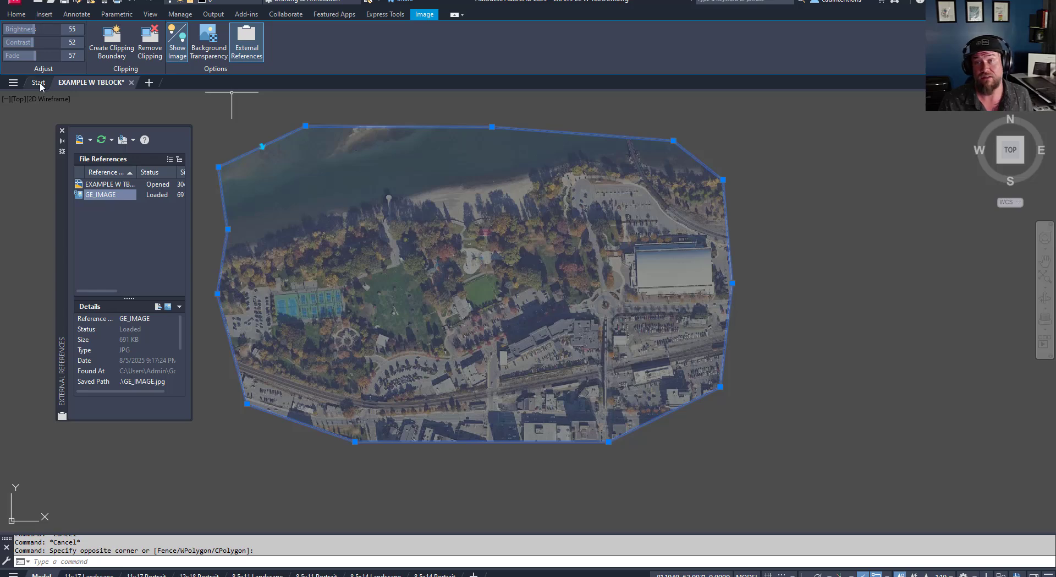
click(17, 13)
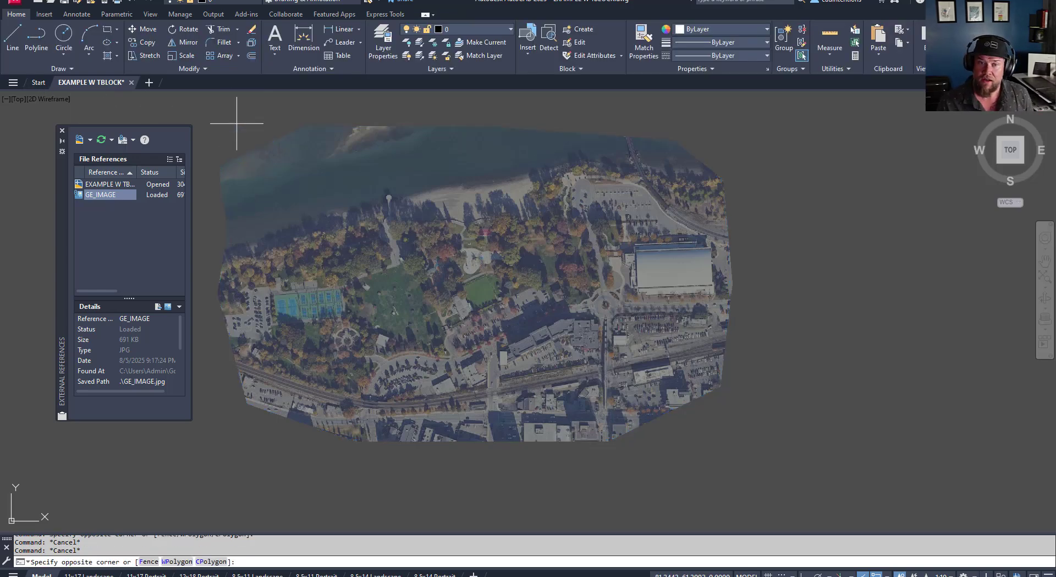
mouse_move(235, 125)
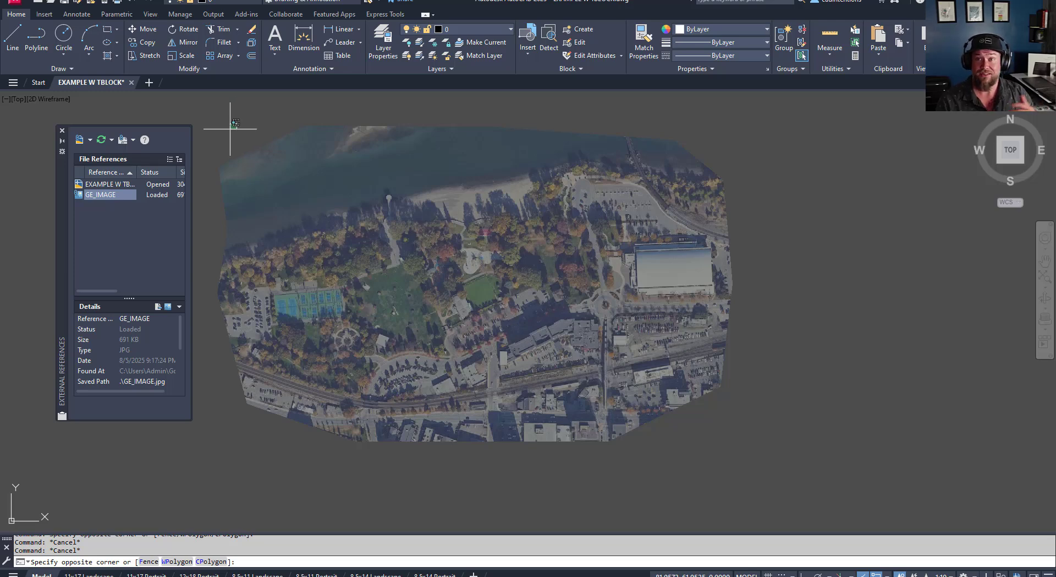